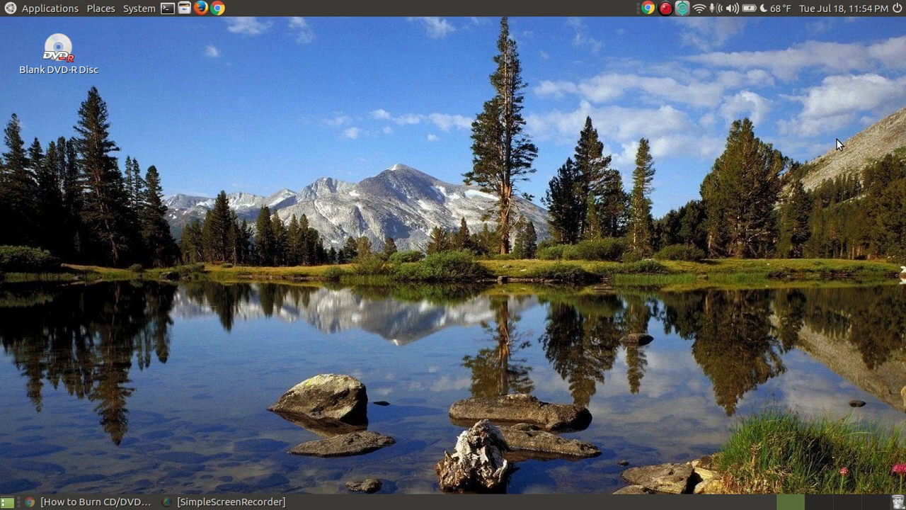
mouse_move(357, 150)
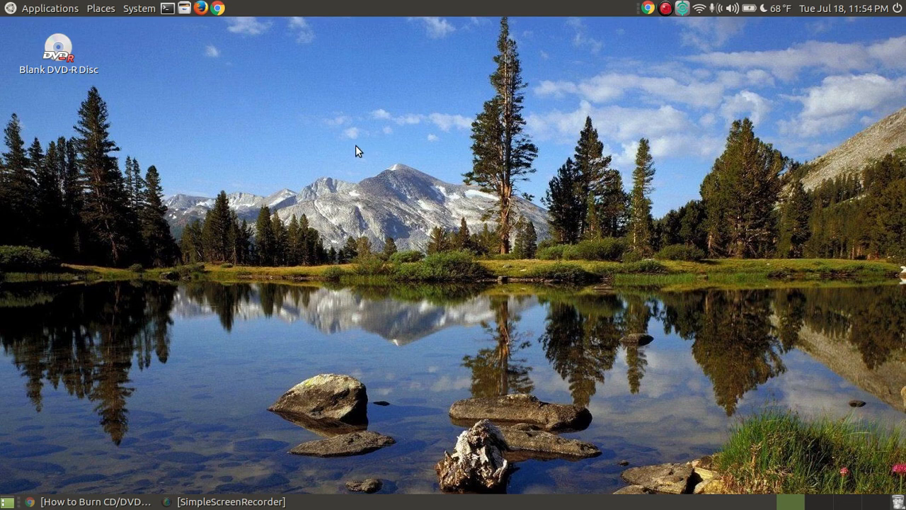
mouse_move(49, 8)
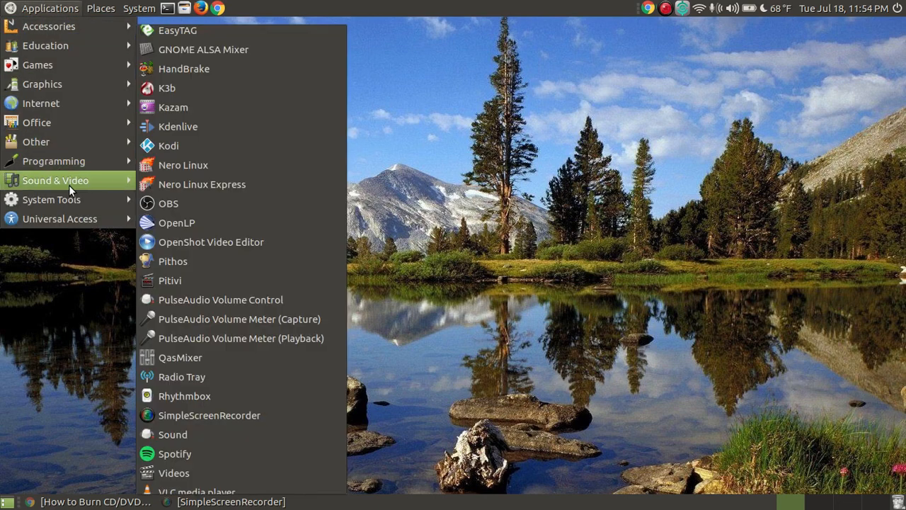
mouse_move(241, 34)
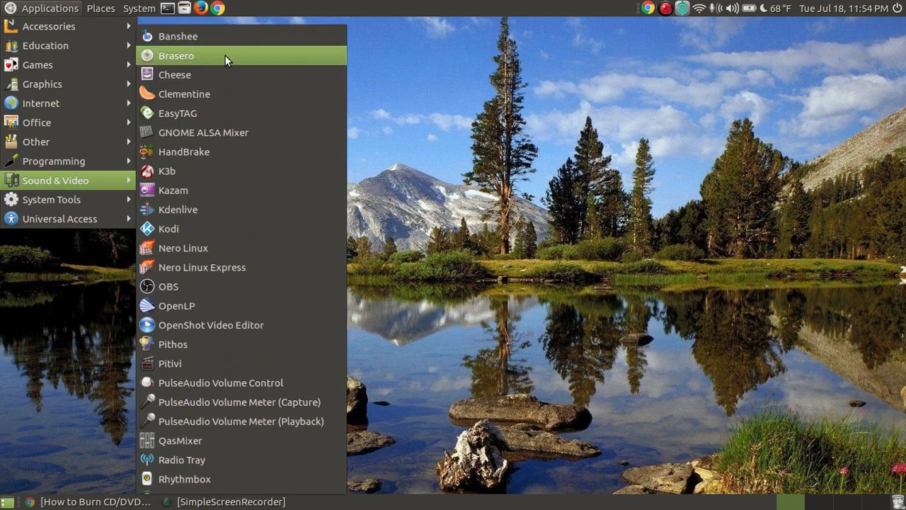
Launch Brasero from the MATE Sound & Video menu.
left_click(176, 55)
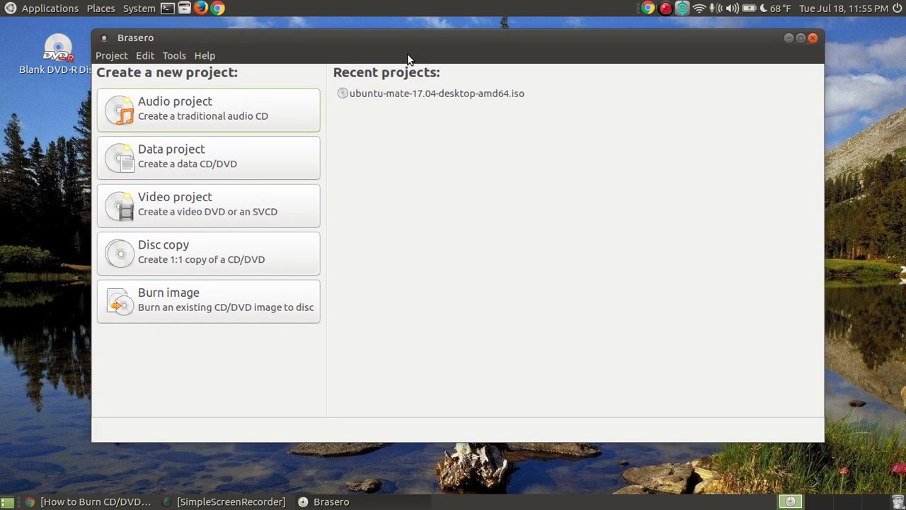
mouse_move(487, 297)
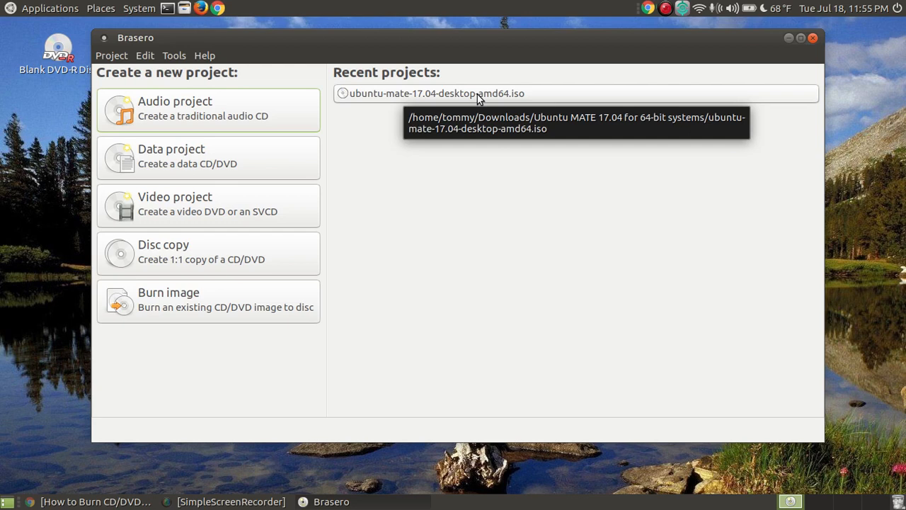
mouse_move(501, 177)
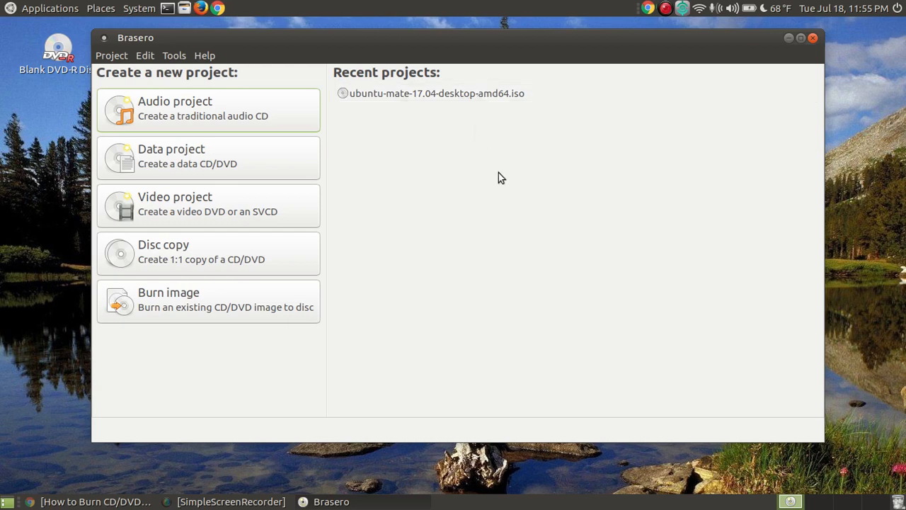
mouse_move(582, 187)
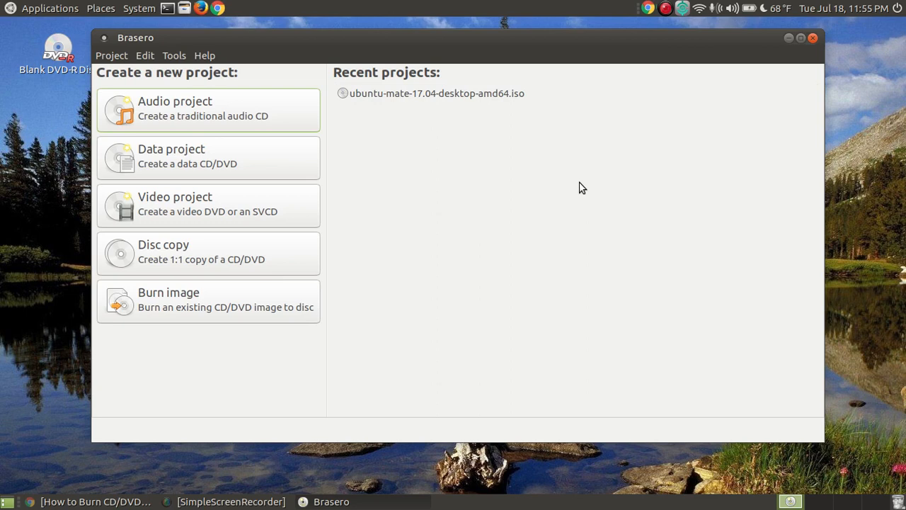
mouse_move(586, 198)
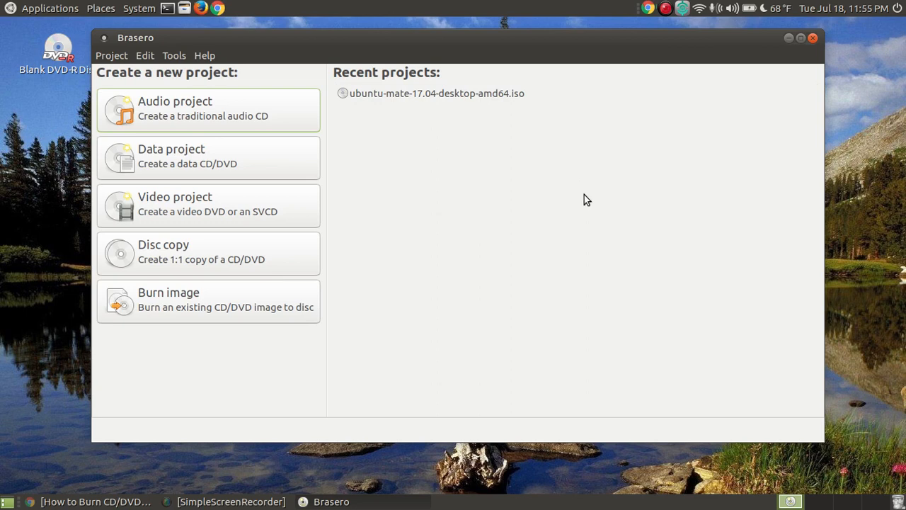
mouse_move(242, 352)
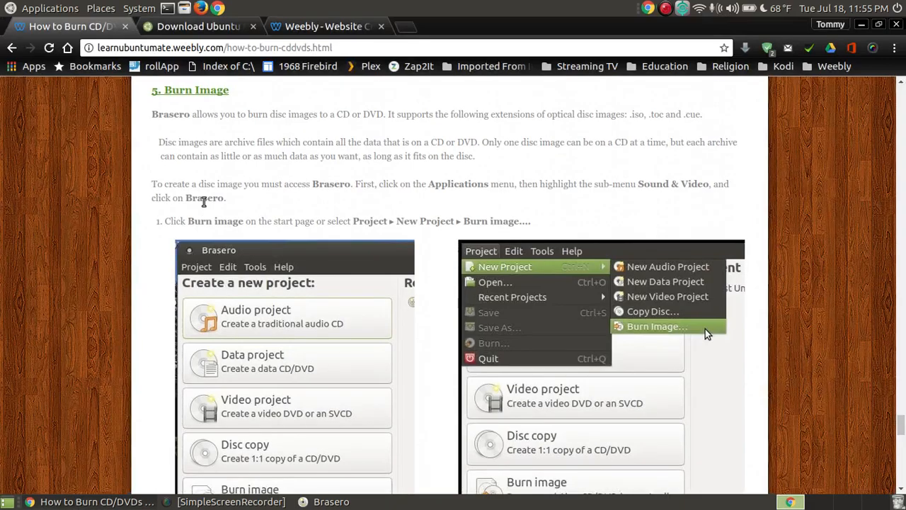
mouse_move(549, 106)
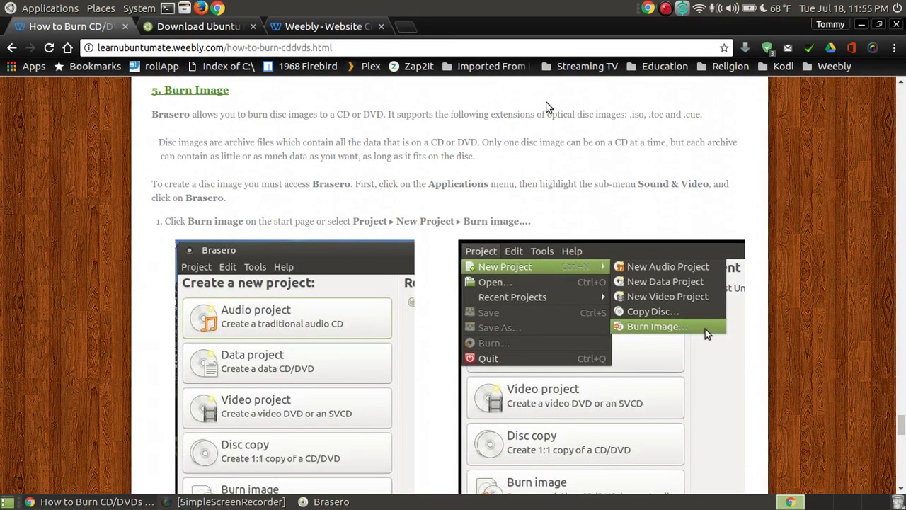
mouse_move(853, 278)
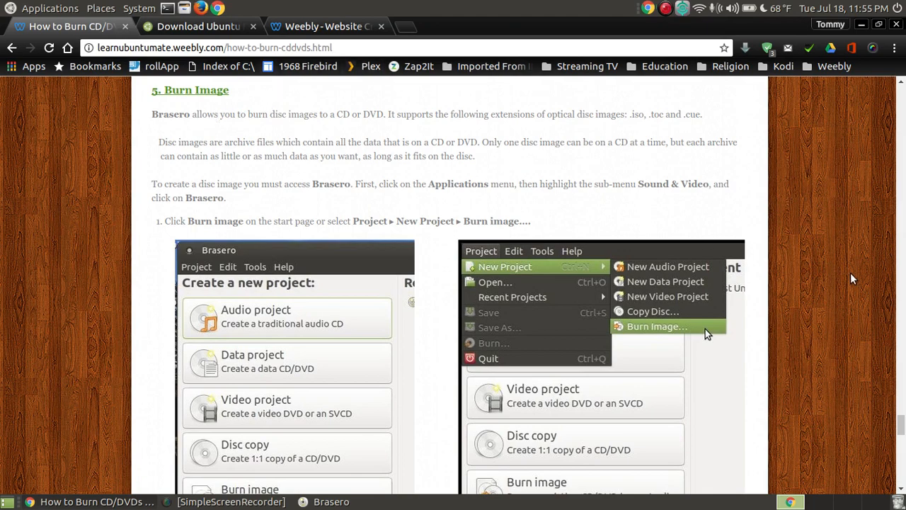
mouse_move(827, 313)
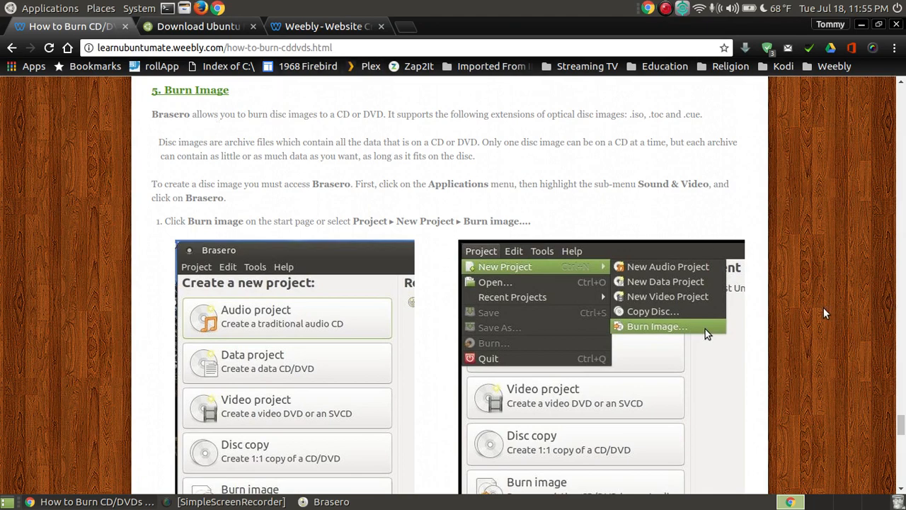
Scroll through the how-to's disc-image and burn-properties steps, then back to '5. Burn Image'.
scroll("down", 3)
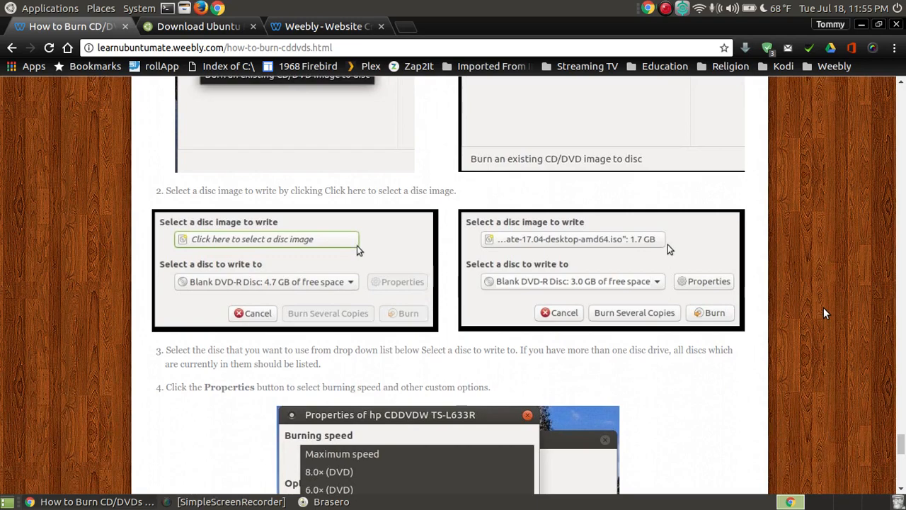
scroll("down", 3)
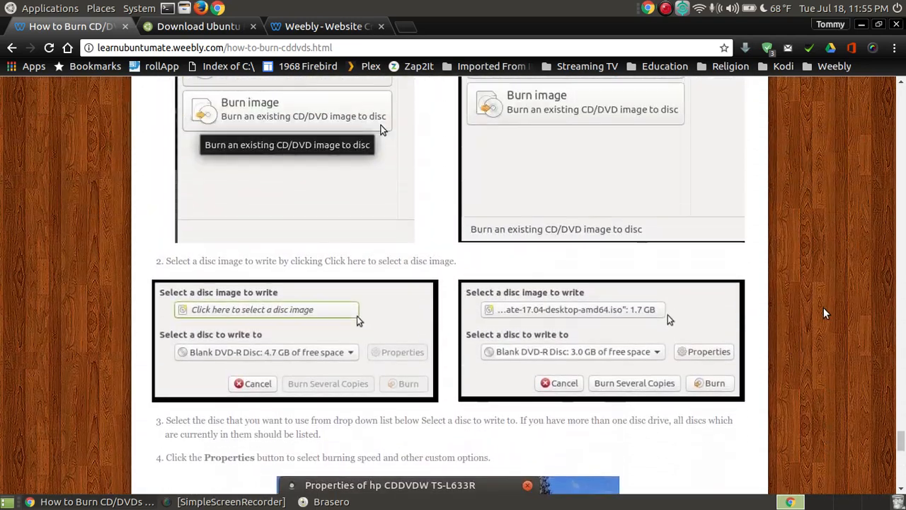
scroll("up", 3)
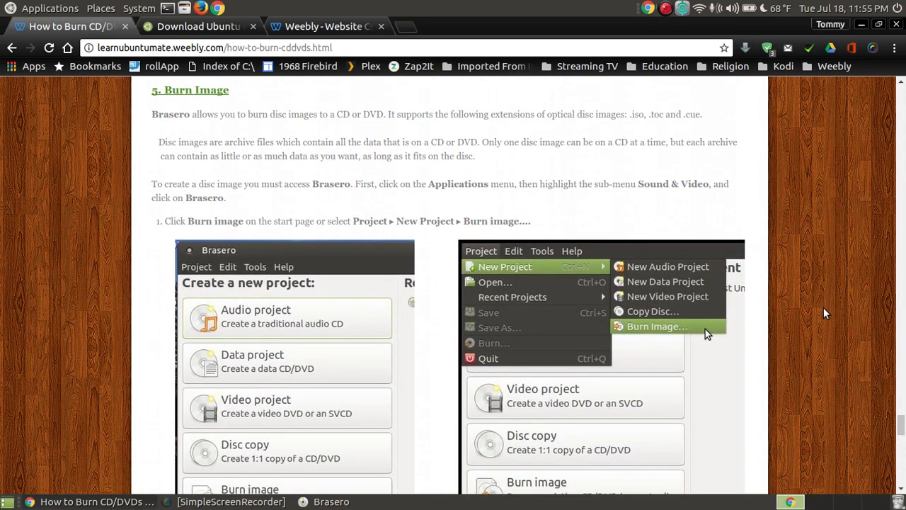
mouse_move(812, 283)
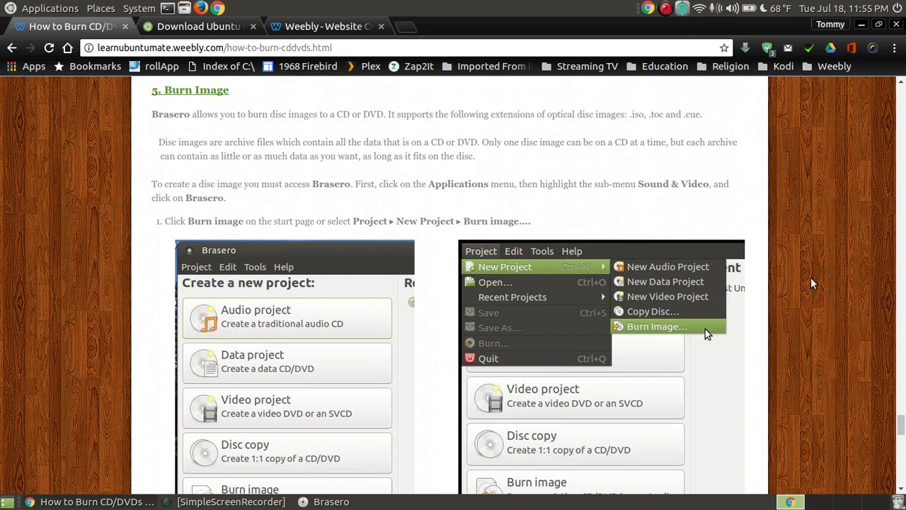
mouse_move(175, 26)
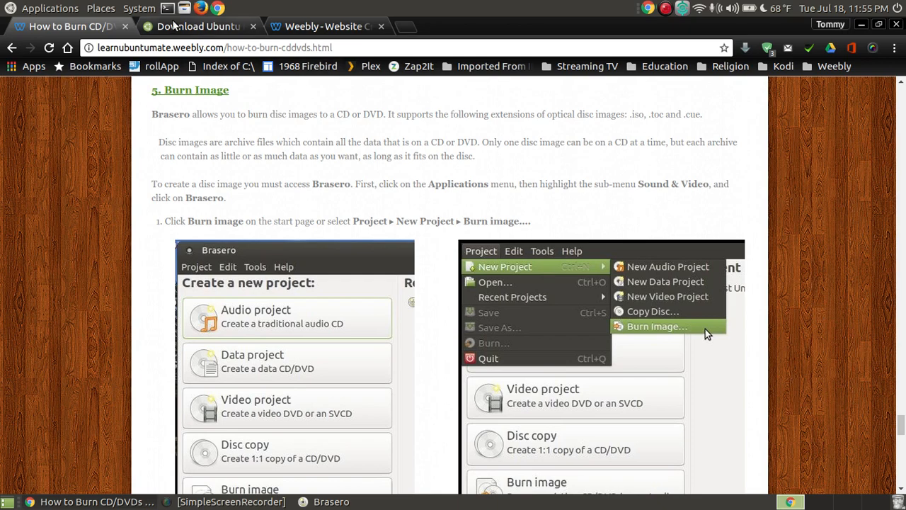
Switch to the ubuntu-mate.org/download tab listing the three releases.
left_click(198, 25)
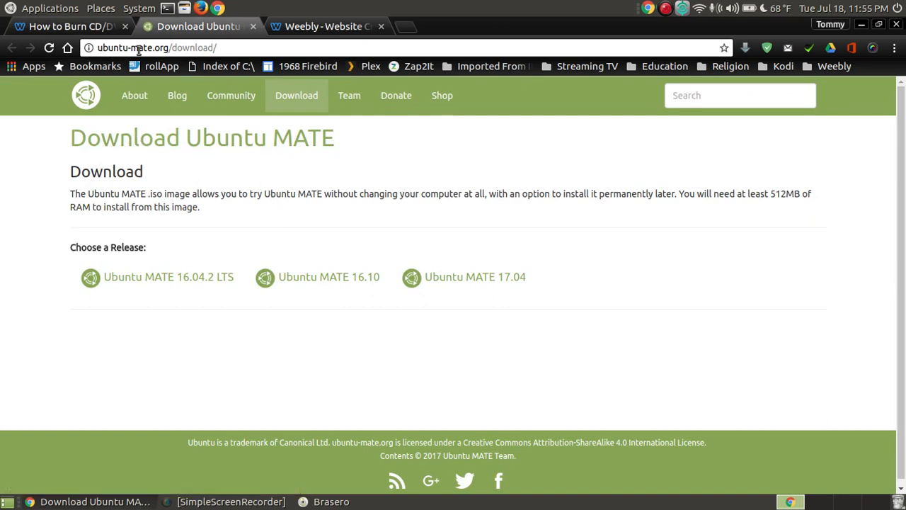
mouse_move(337, 346)
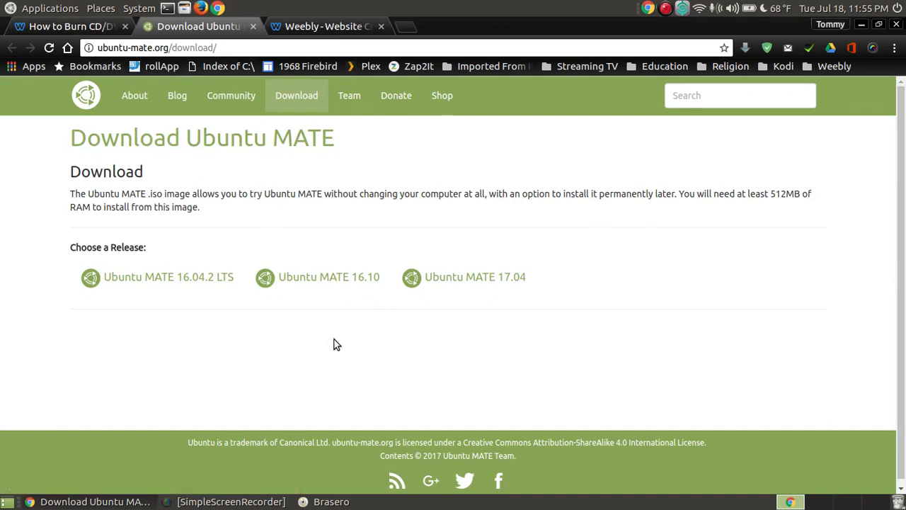
mouse_move(164, 293)
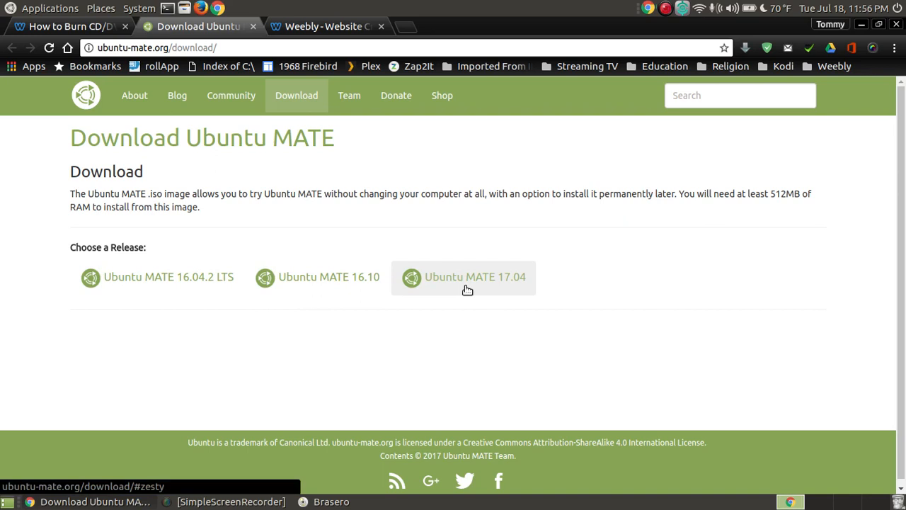
mouse_move(170, 330)
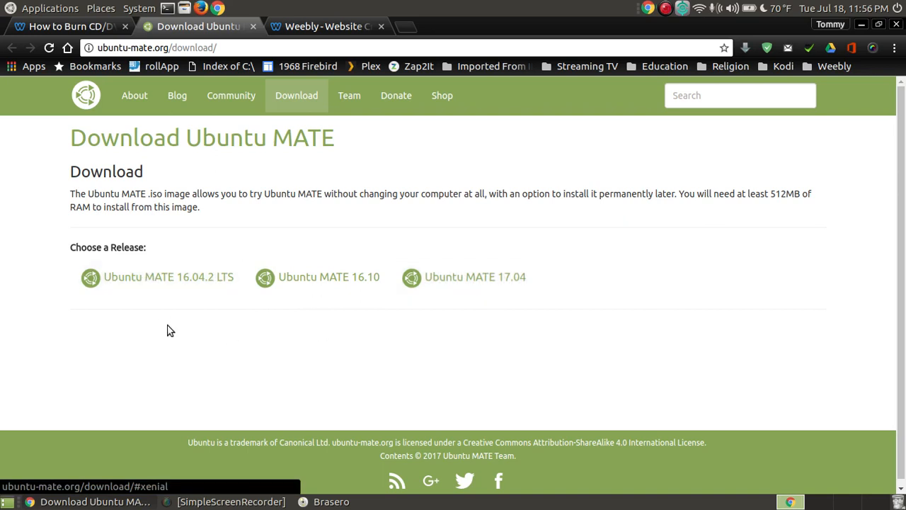
mouse_move(462, 284)
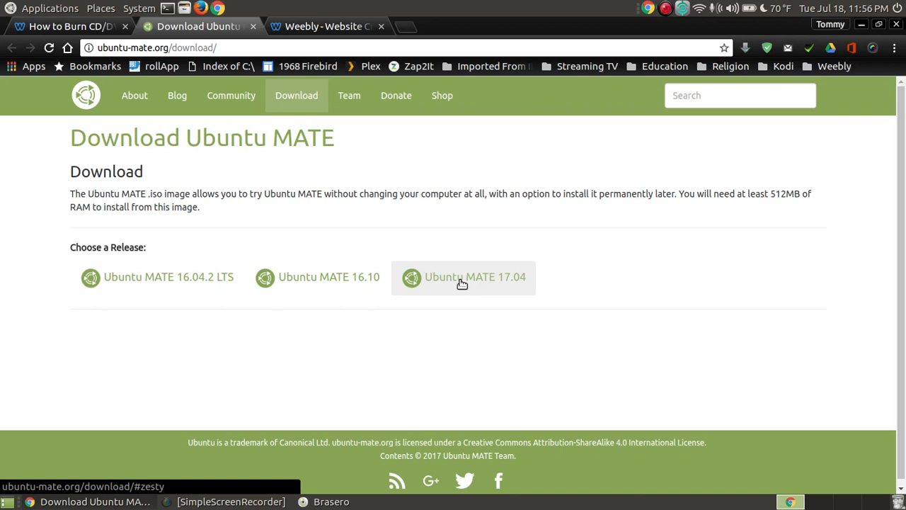
mouse_move(473, 283)
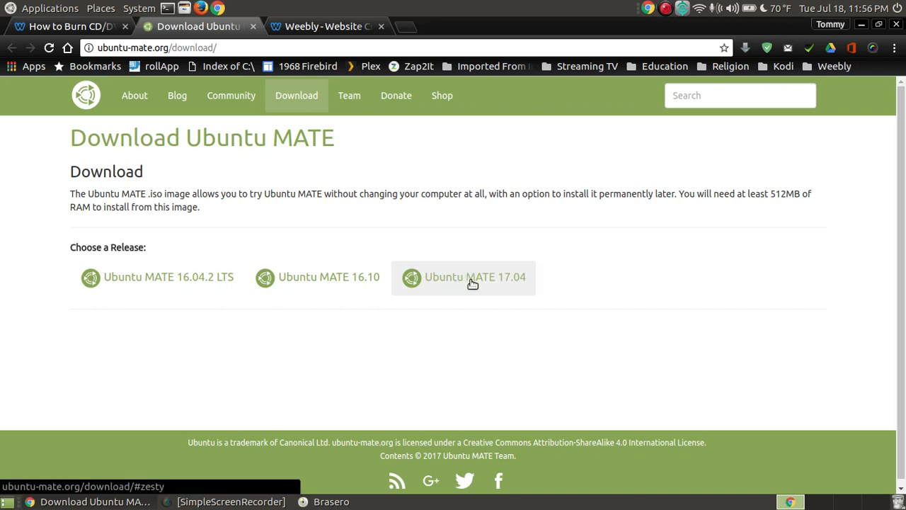
mouse_move(241, 469)
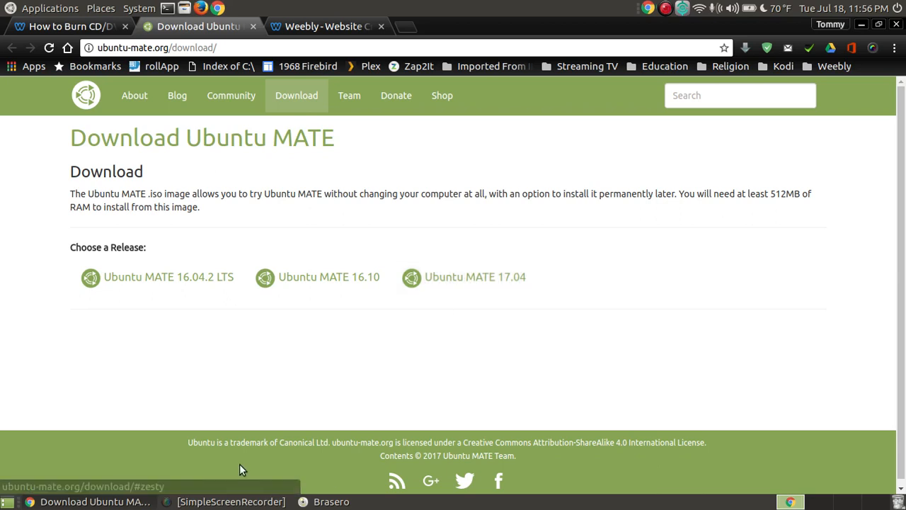
mouse_move(189, 362)
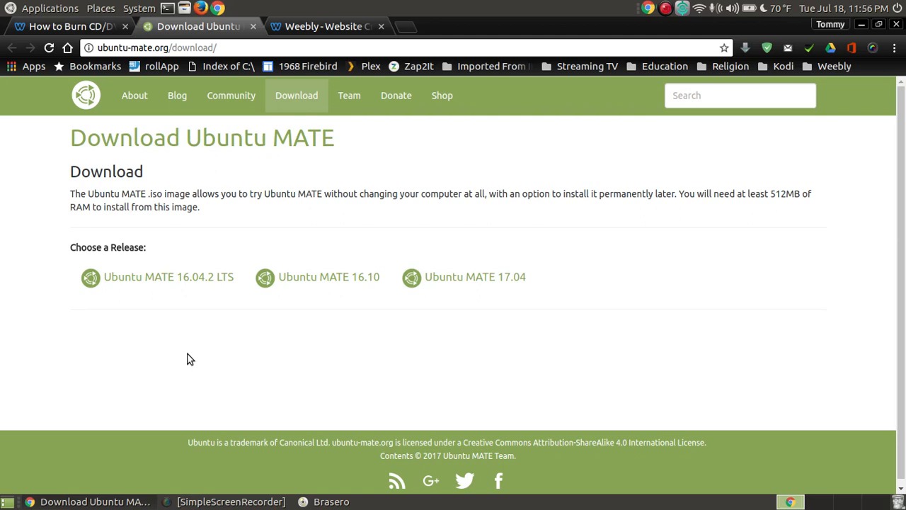
mouse_move(190, 340)
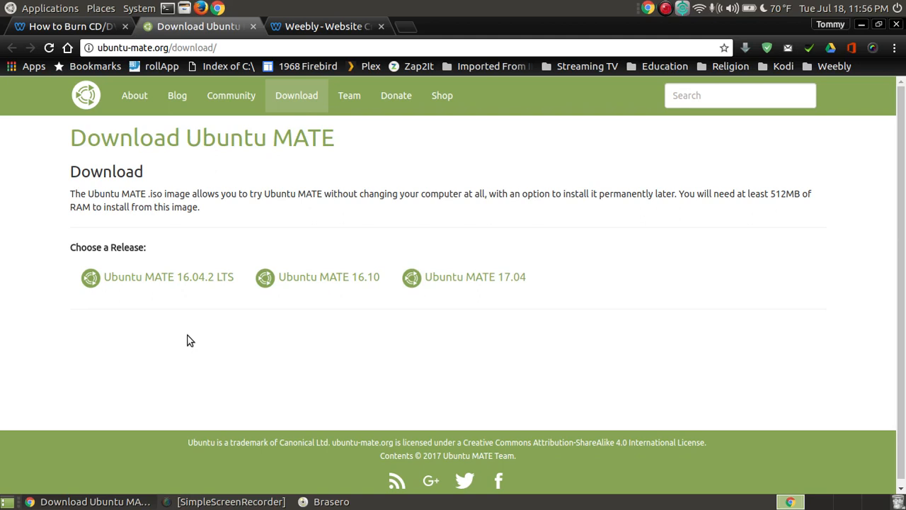
mouse_move(167, 276)
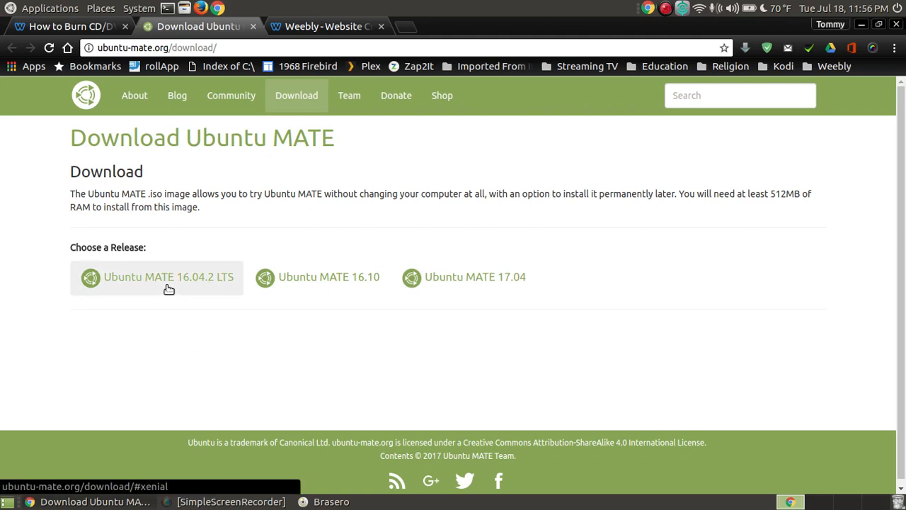
mouse_move(544, 371)
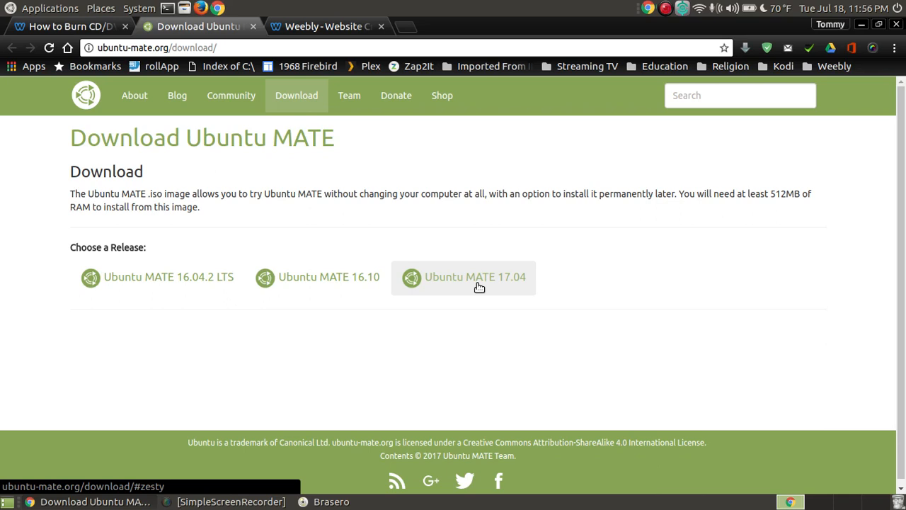
mouse_move(687, 216)
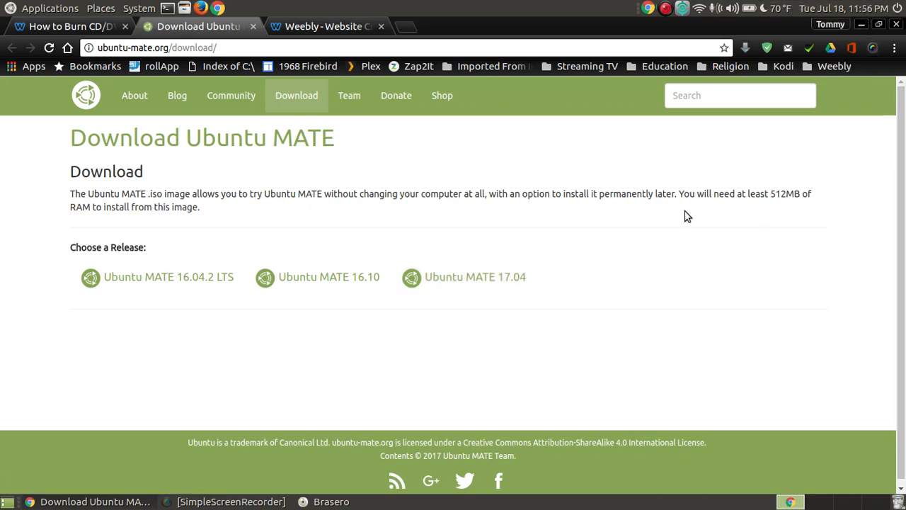
Choose the Ubuntu MATE 17.04 release for 64-bit architecture.
left_click(464, 276)
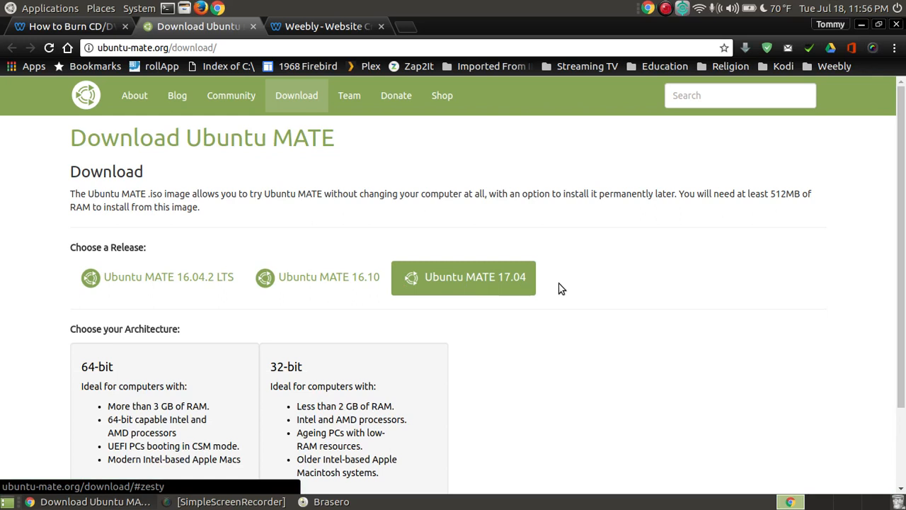
scroll("down", 3)
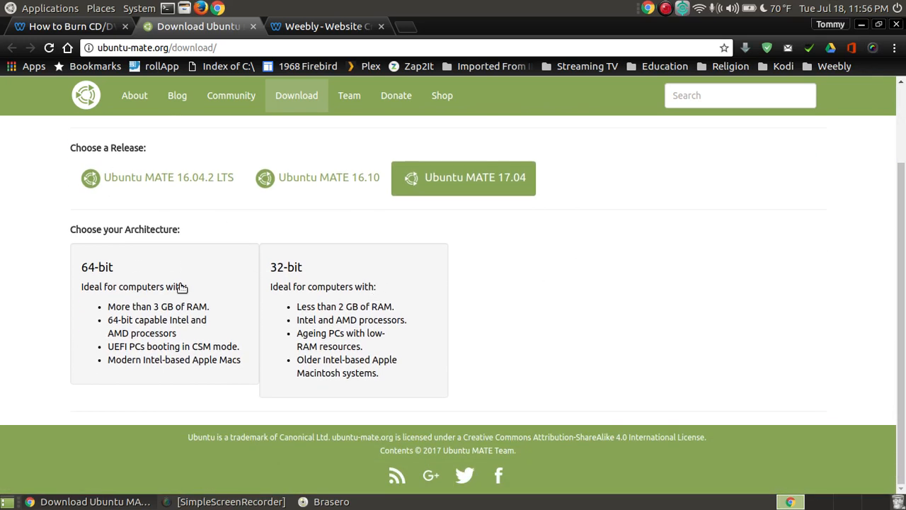
mouse_move(346, 312)
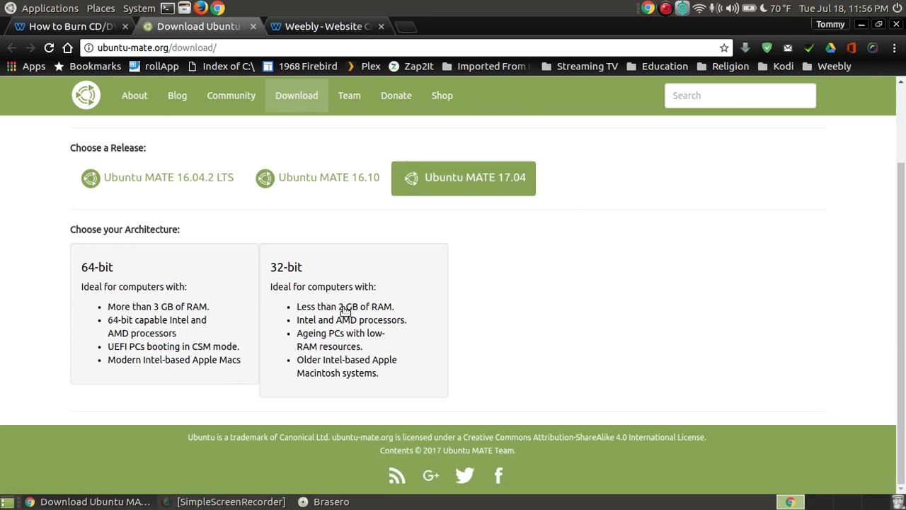
mouse_move(184, 281)
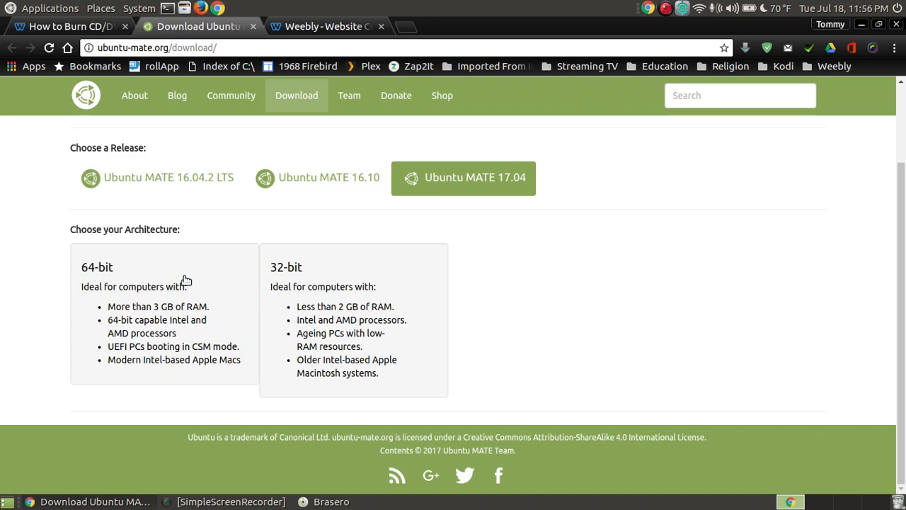
left_click(164, 311)
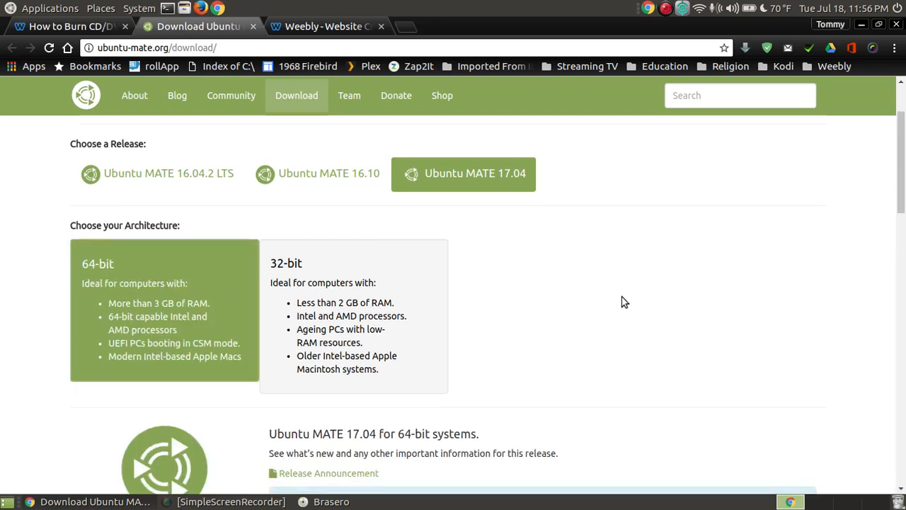
Reach the Via Direct Download section with the ISO link and SHA256 checksum, then show the home folder.
scroll("down", 3)
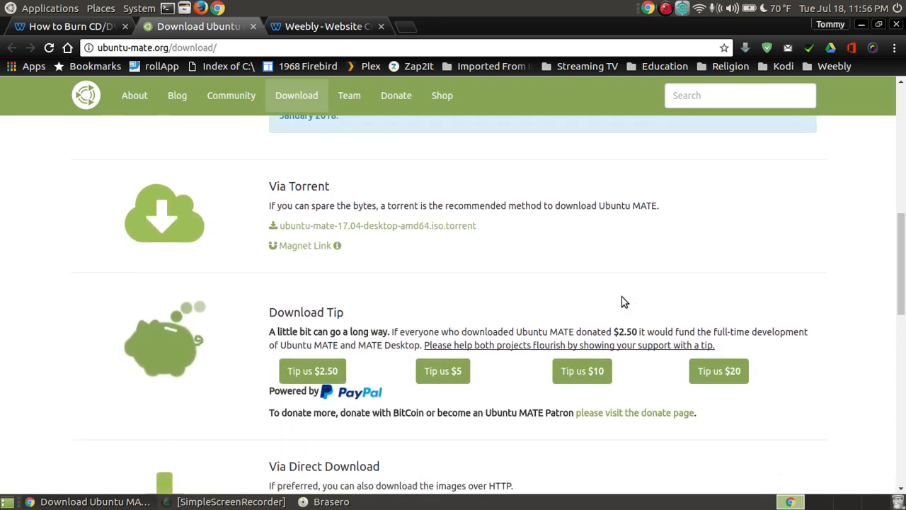
scroll("up", 3)
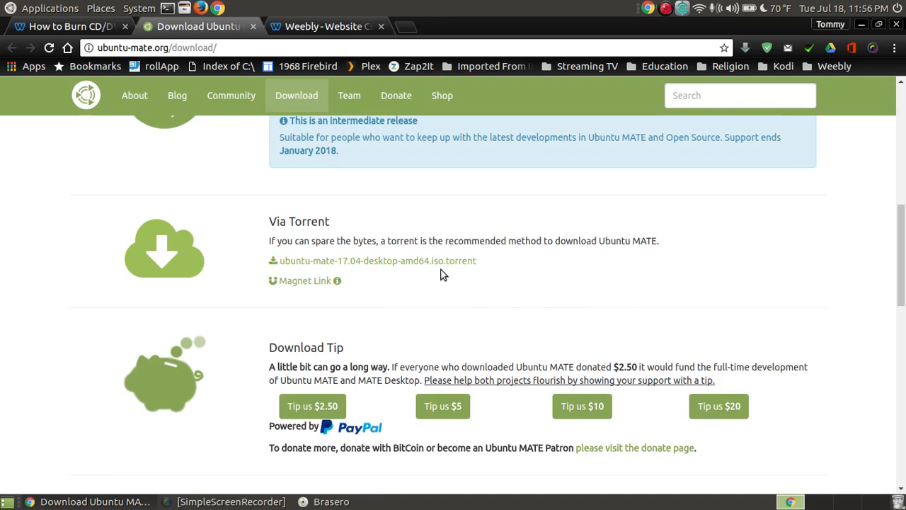
scroll("down", 3)
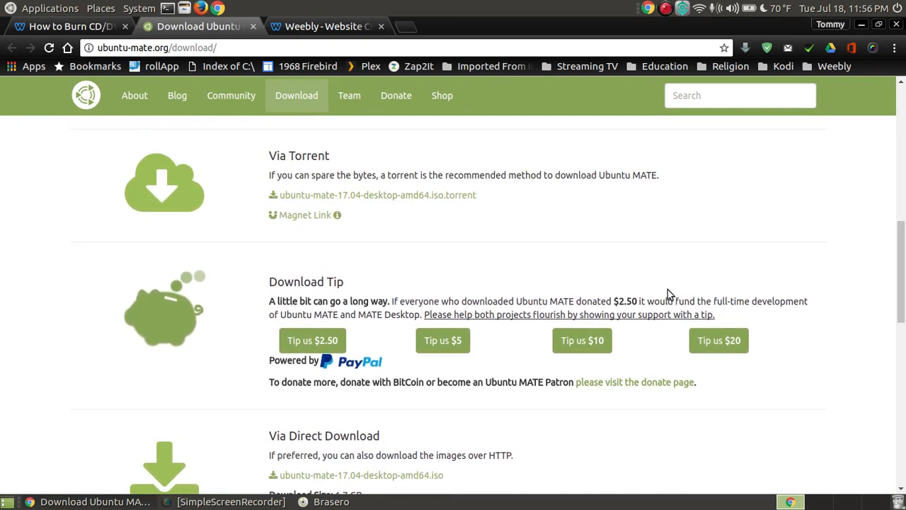
scroll("down", 3)
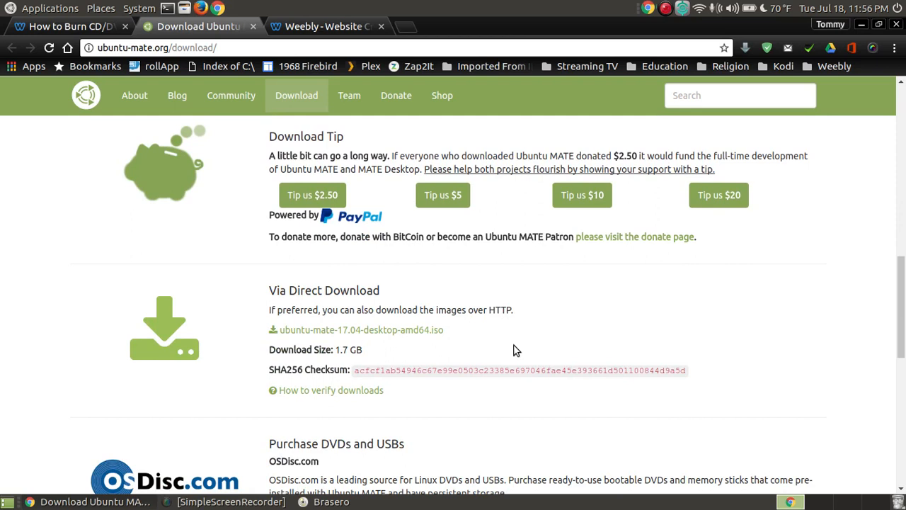
mouse_move(551, 337)
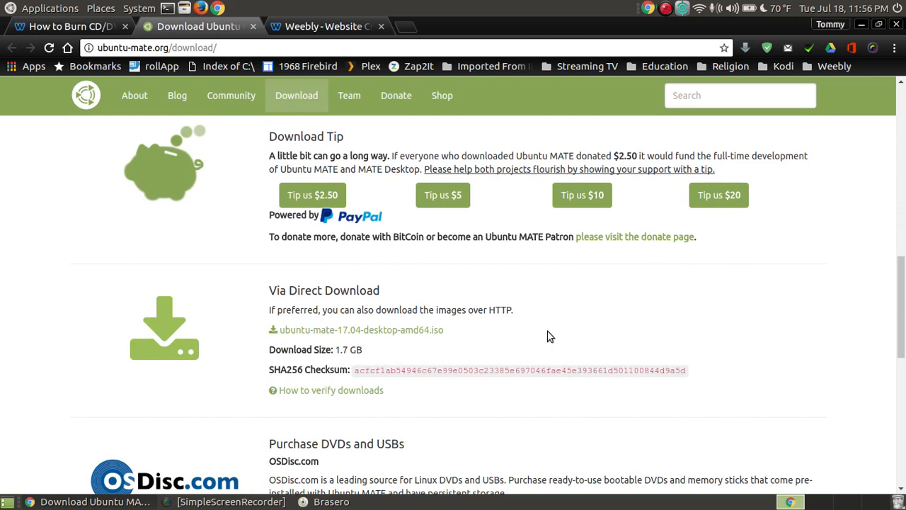
left_click(314, 502)
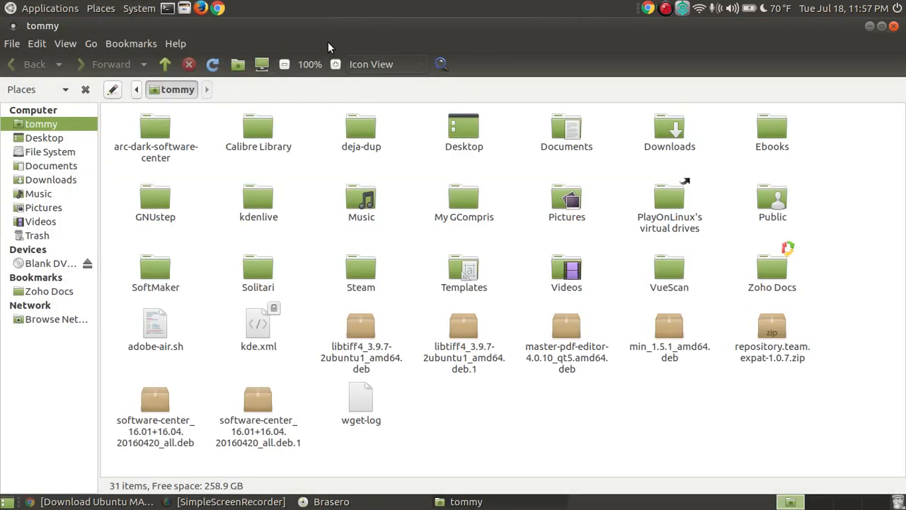
mouse_move(397, 342)
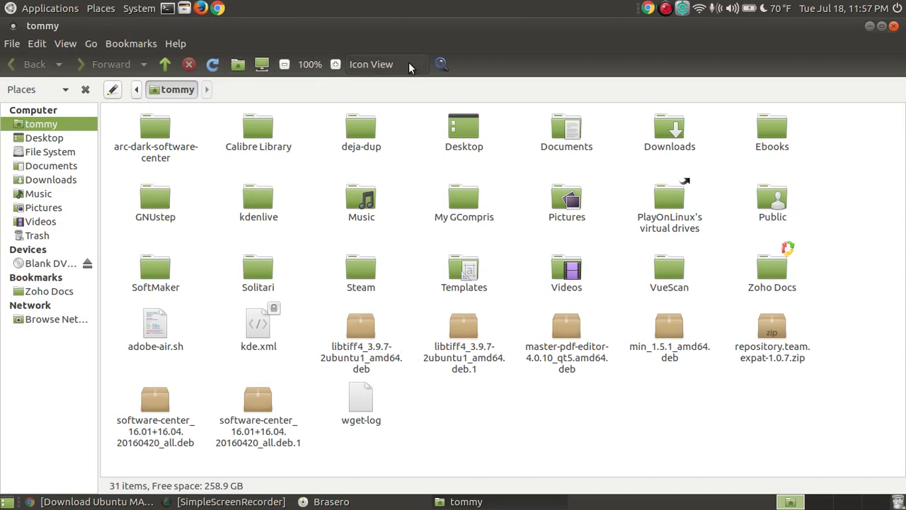
mouse_move(36, 192)
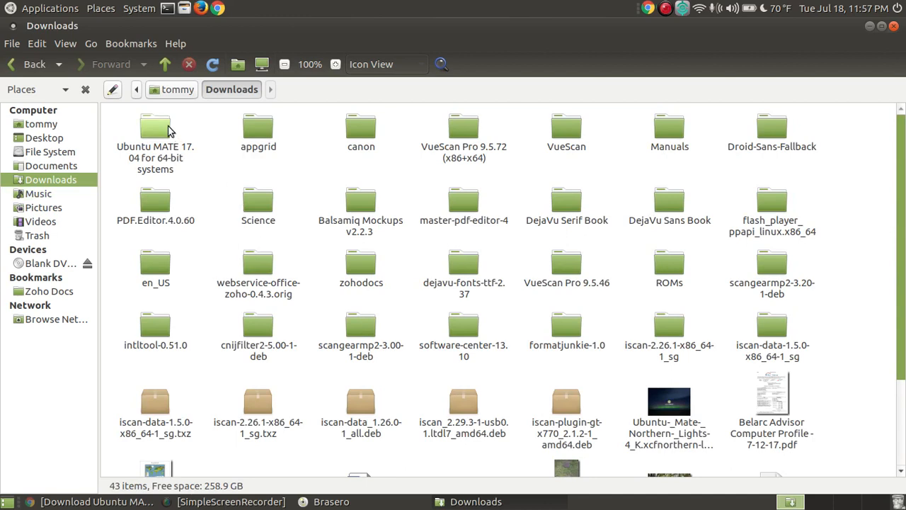
mouse_move(169, 130)
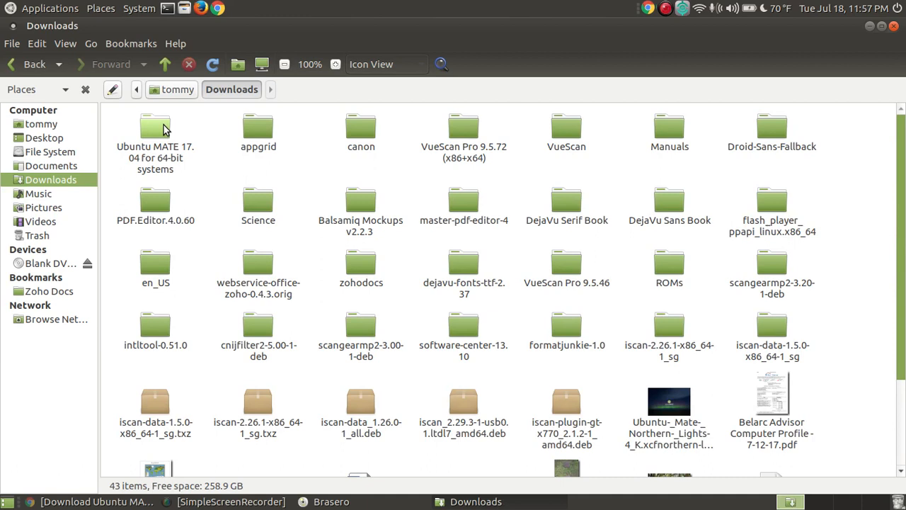
Open the Ubuntu MATE 17.04 for 64-bit systems folder in Downloads showing the ISO.
double_click(156, 130)
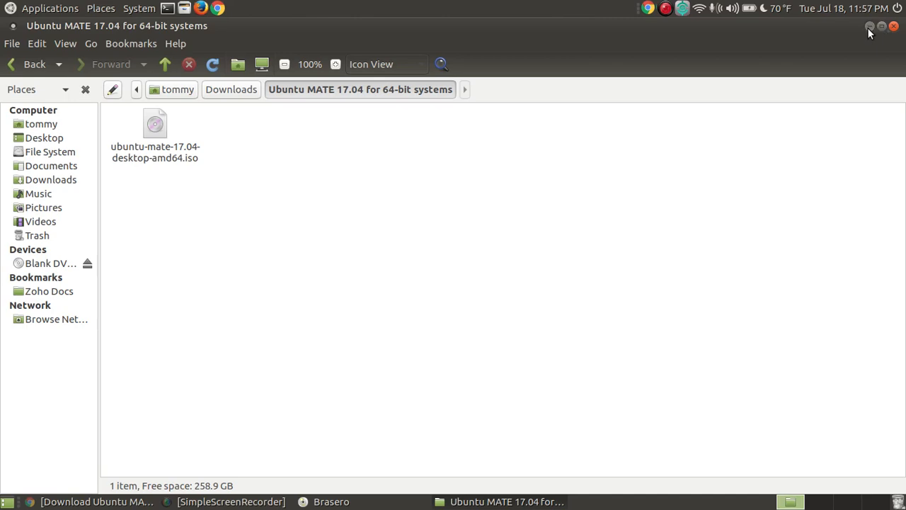
Return to Brasero and start a Burn Image project, bringing up the Select Disc Image chooser.
left_click(332, 501)
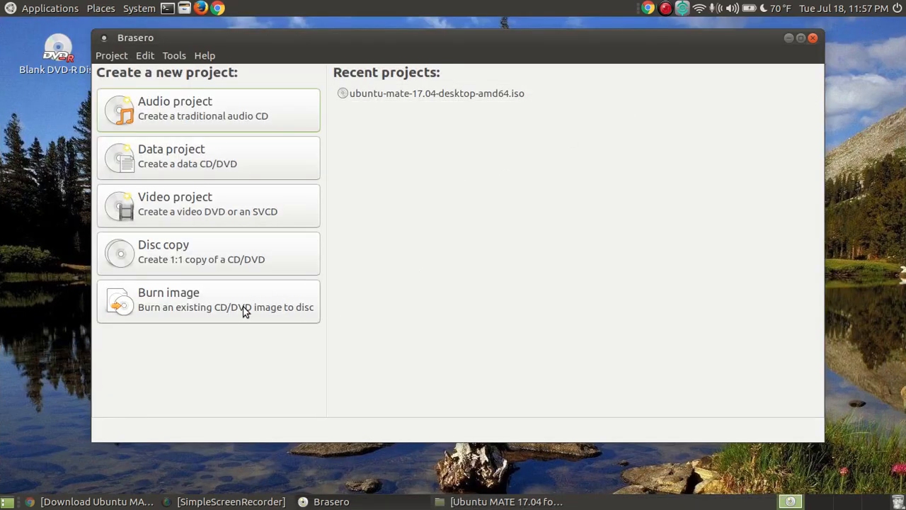
left_click(208, 300)
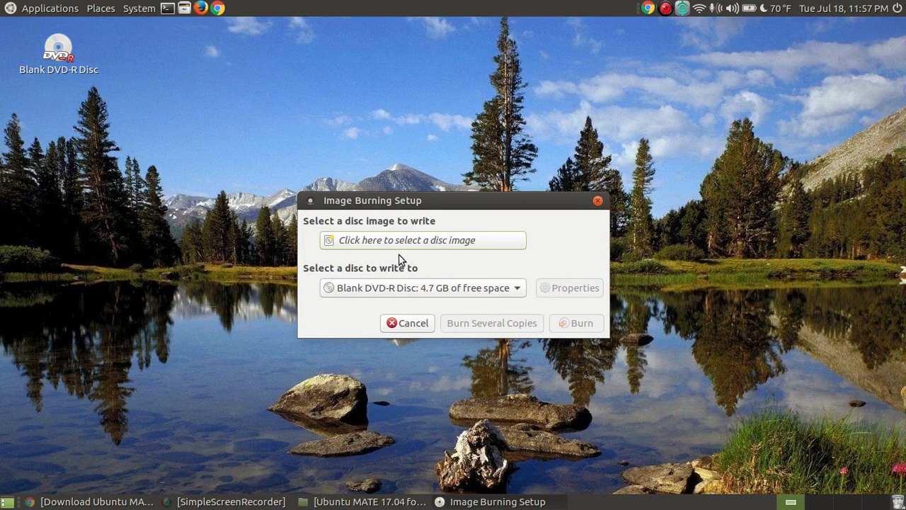
left_click(422, 239)
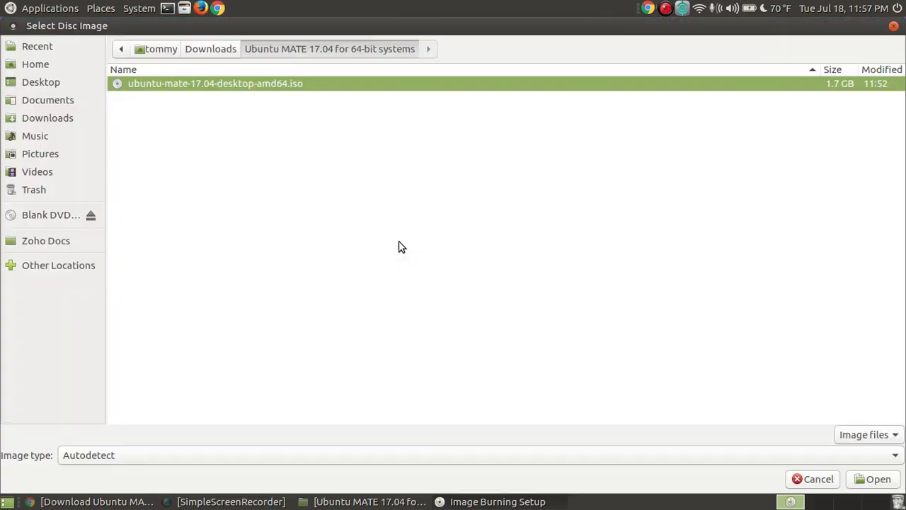
mouse_move(238, 104)
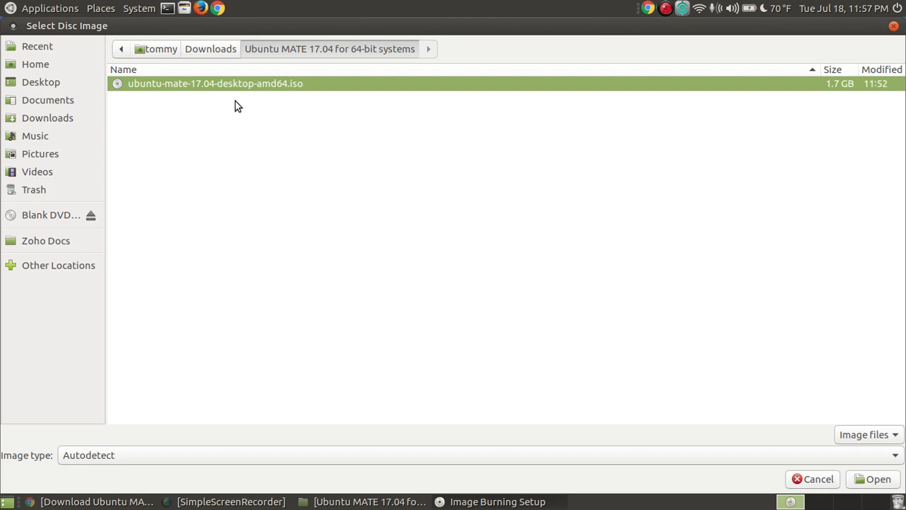
mouse_move(269, 96)
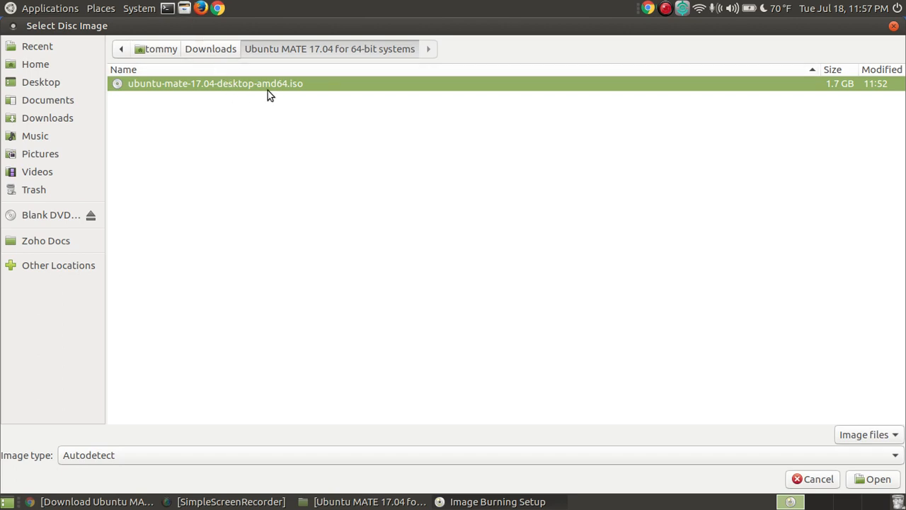
mouse_move(64, 124)
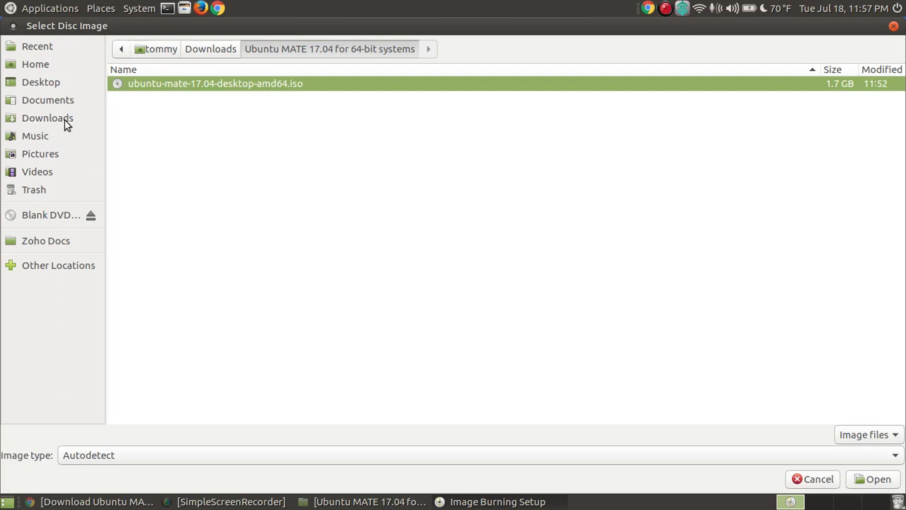
Go into Downloads/Ubuntu MATE 17.04 for 64-bit systems so the desktop amd64 ISO is listed.
left_click(48, 117)
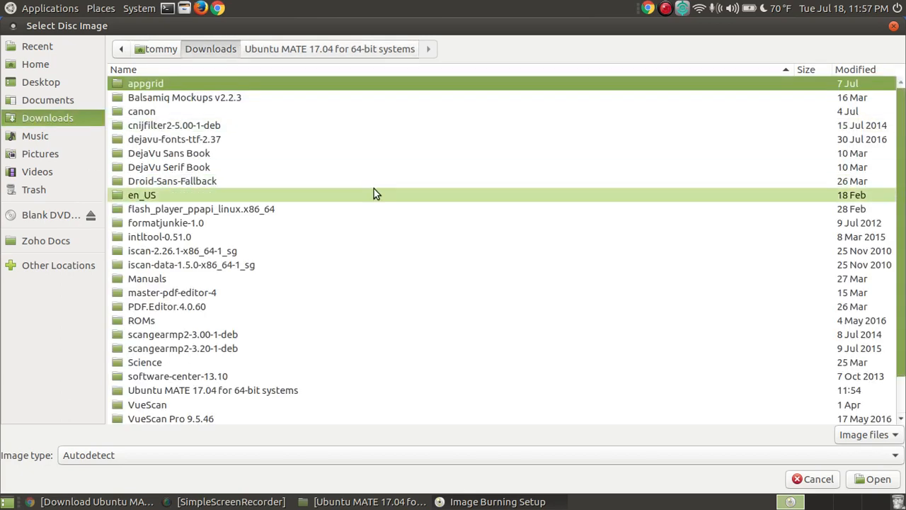
scroll("down", 3)
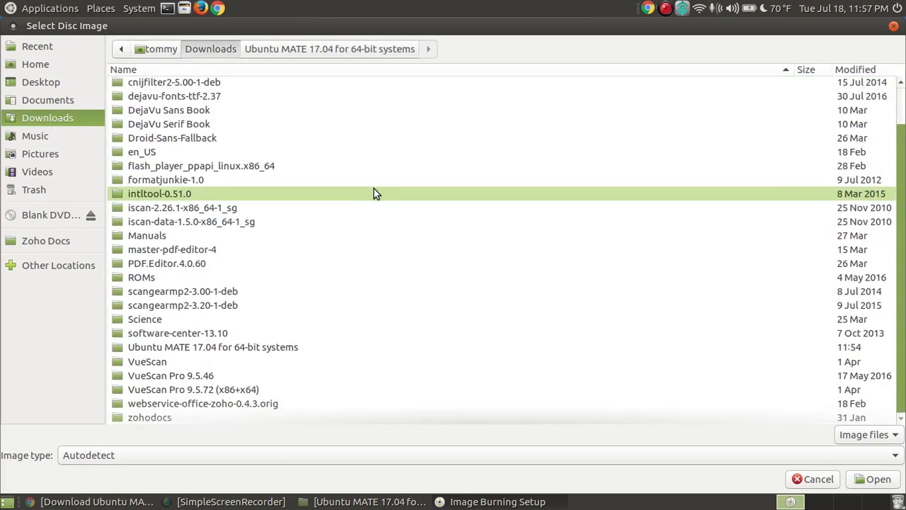
left_click(213, 347)
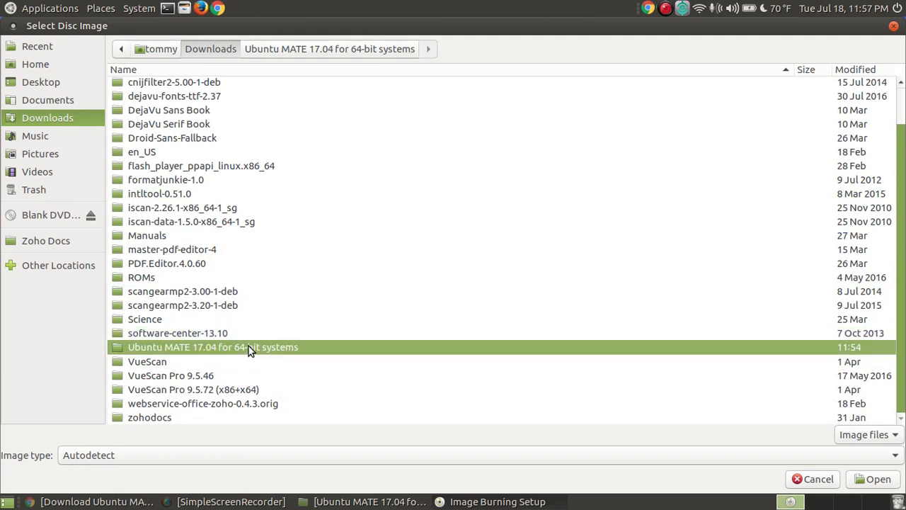
double_click(213, 345)
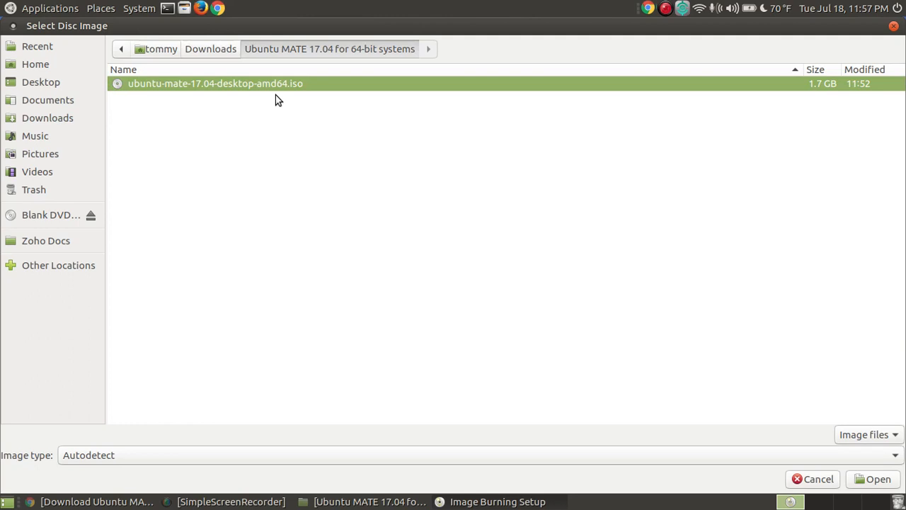
mouse_move(869, 439)
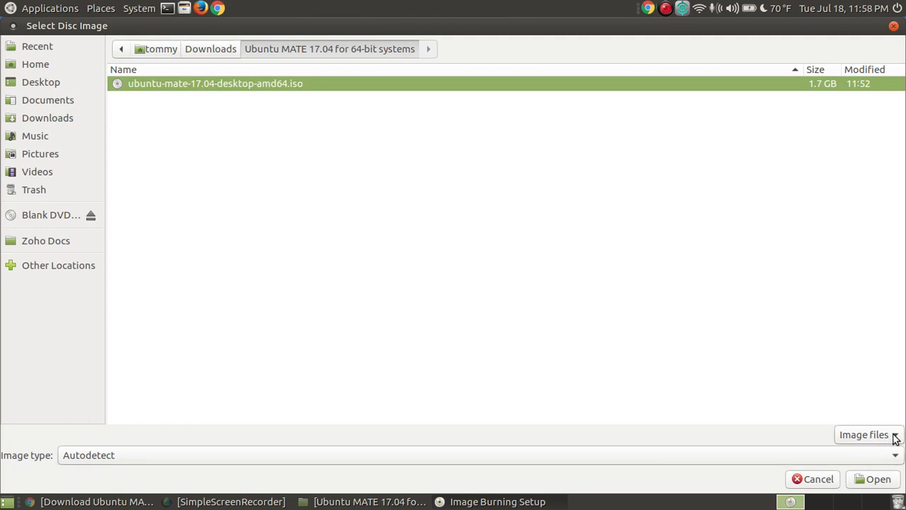
mouse_move(136, 456)
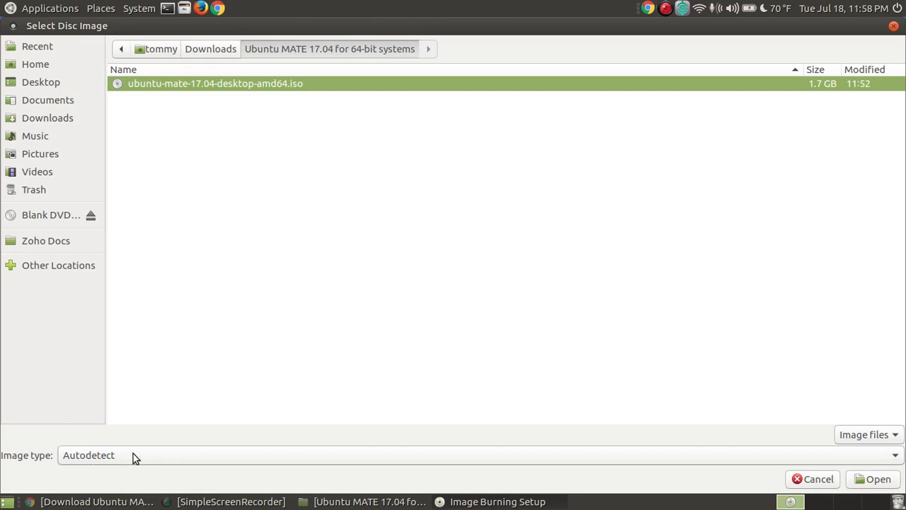
mouse_move(337, 100)
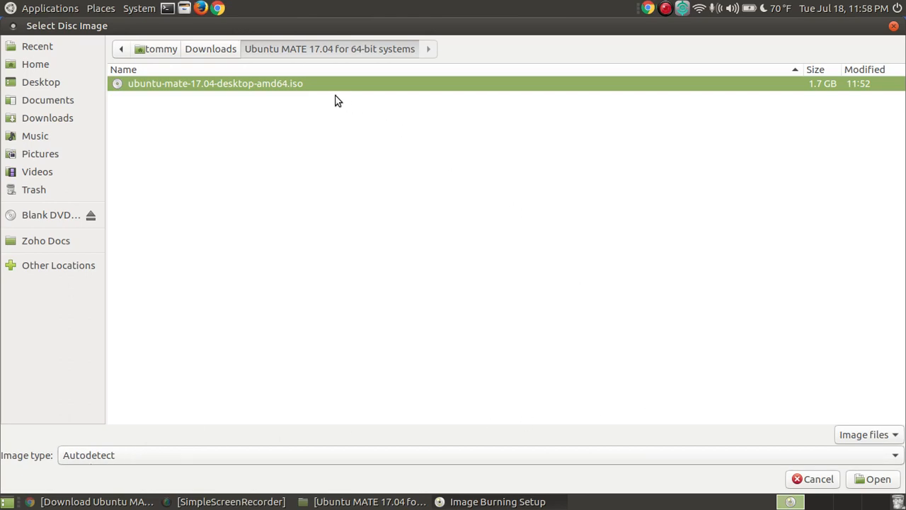
mouse_move(875, 478)
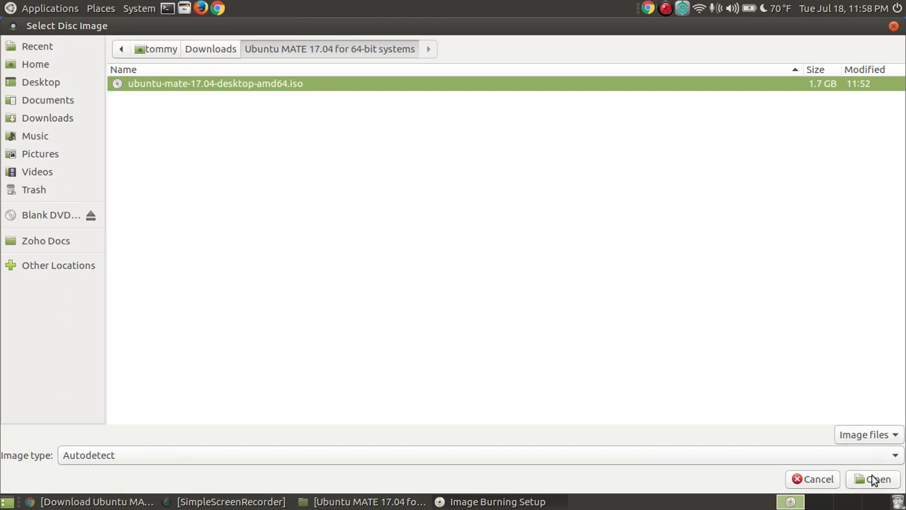
Accept the Ubuntu MATE 17.04 ISO as the image for the blank DVD-R and bring up the drive's Properties.
left_click(873, 479)
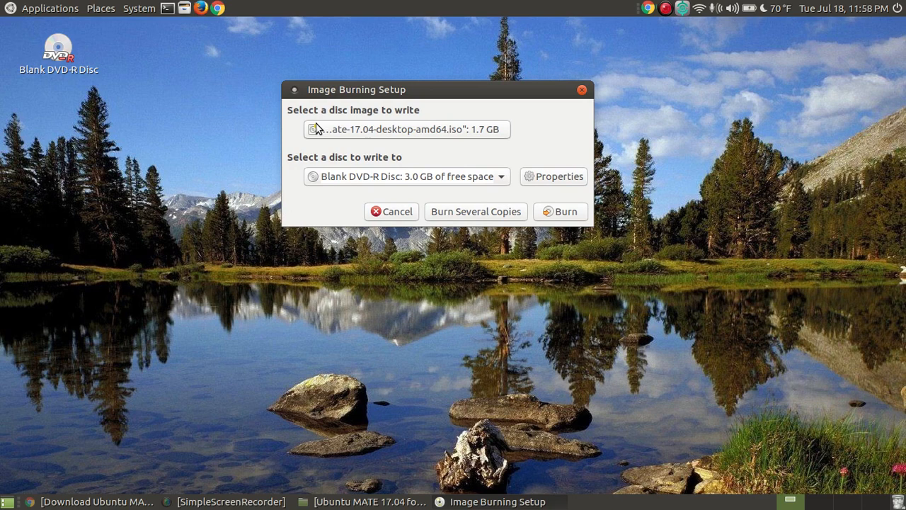
mouse_move(430, 125)
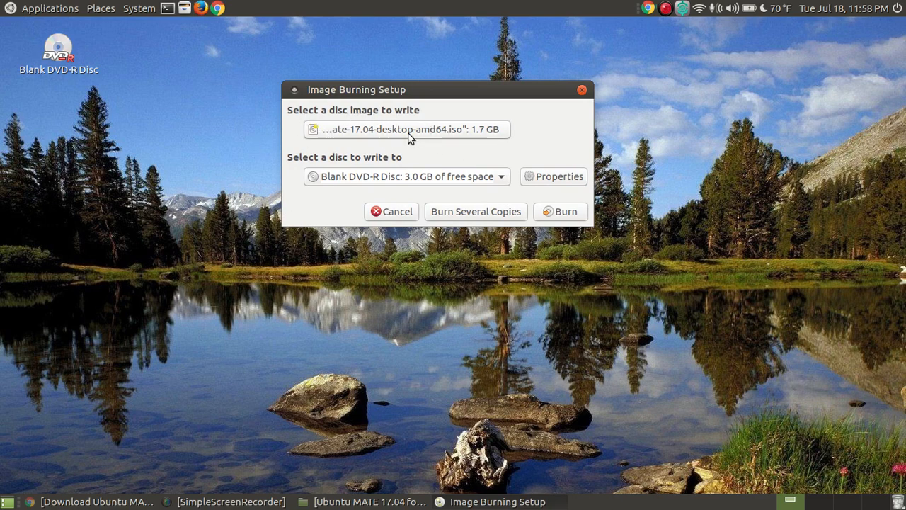
mouse_move(451, 144)
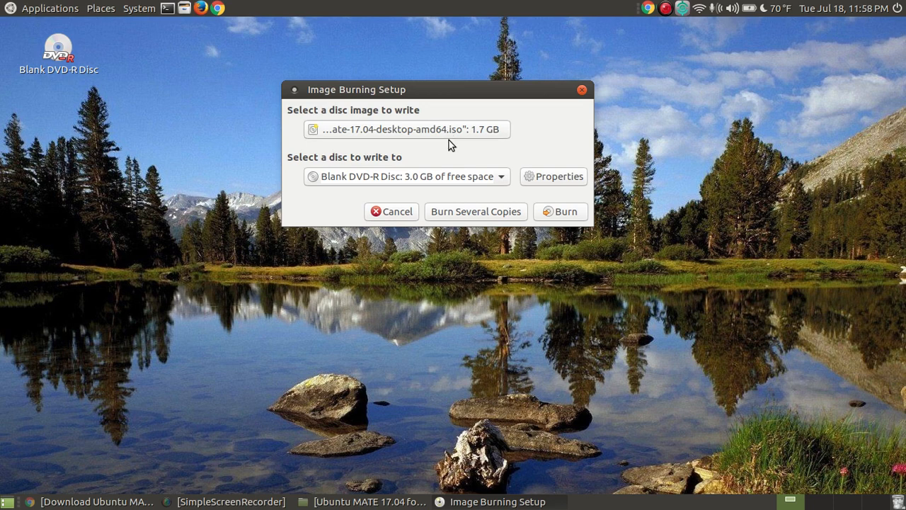
mouse_move(315, 164)
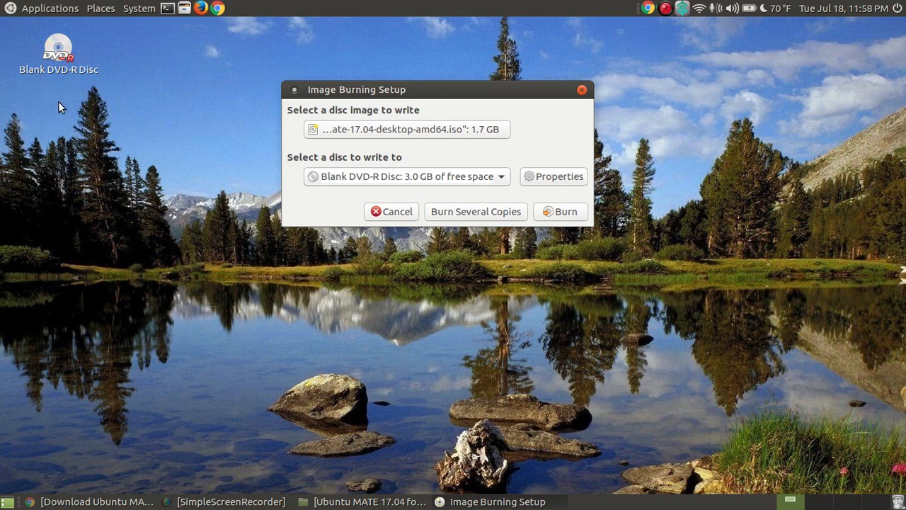
mouse_move(442, 87)
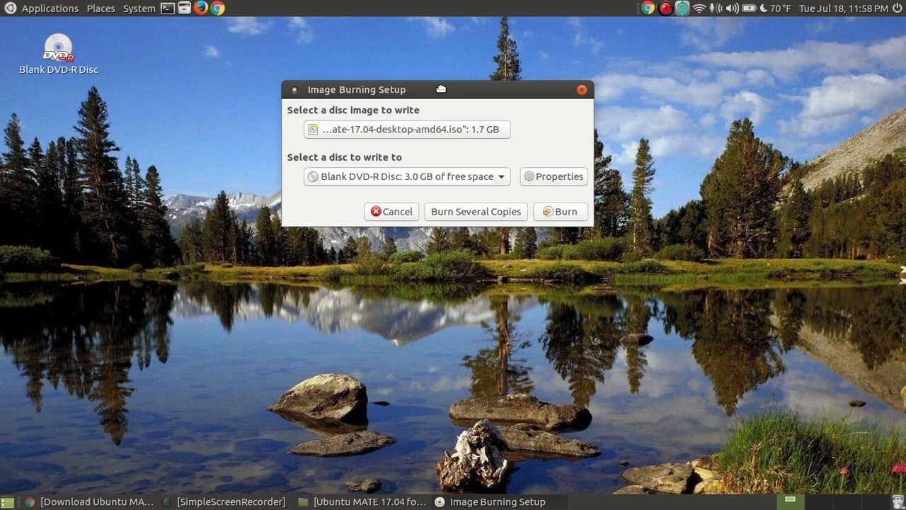
left_click_drag(441, 89, 445, 97)
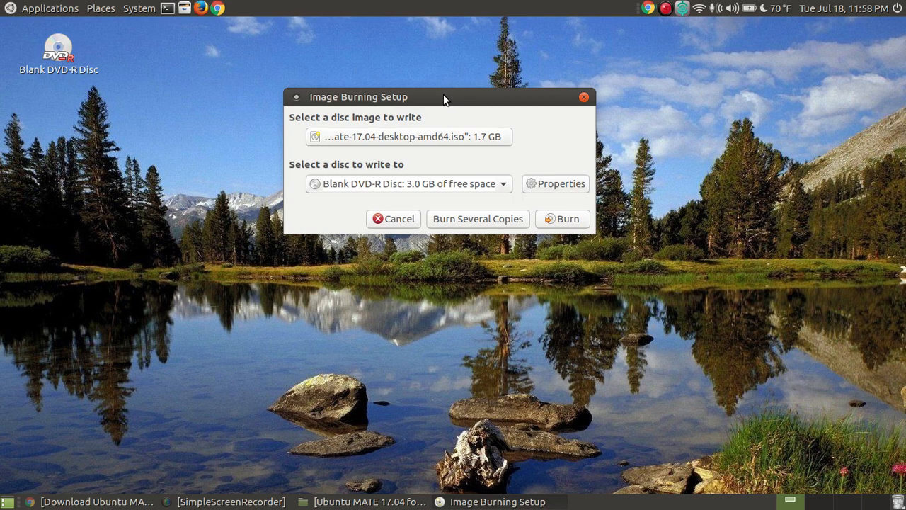
mouse_move(563, 204)
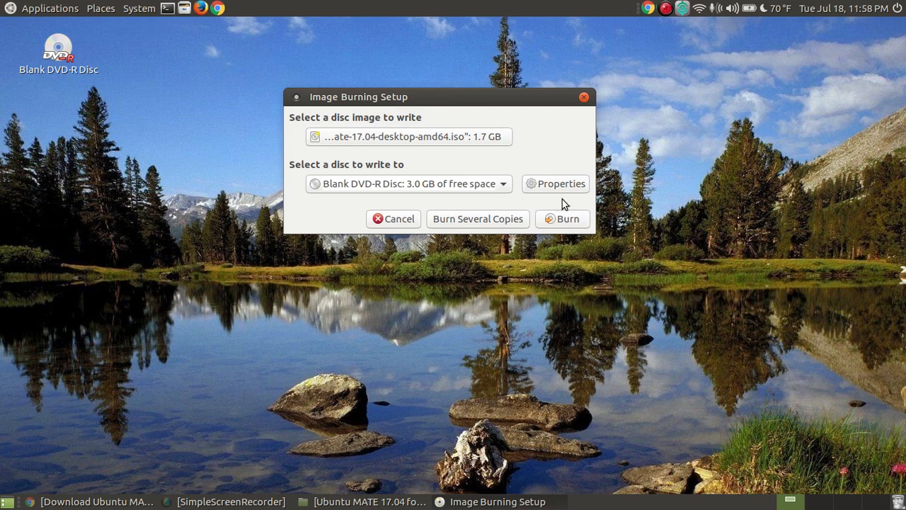
left_click(555, 184)
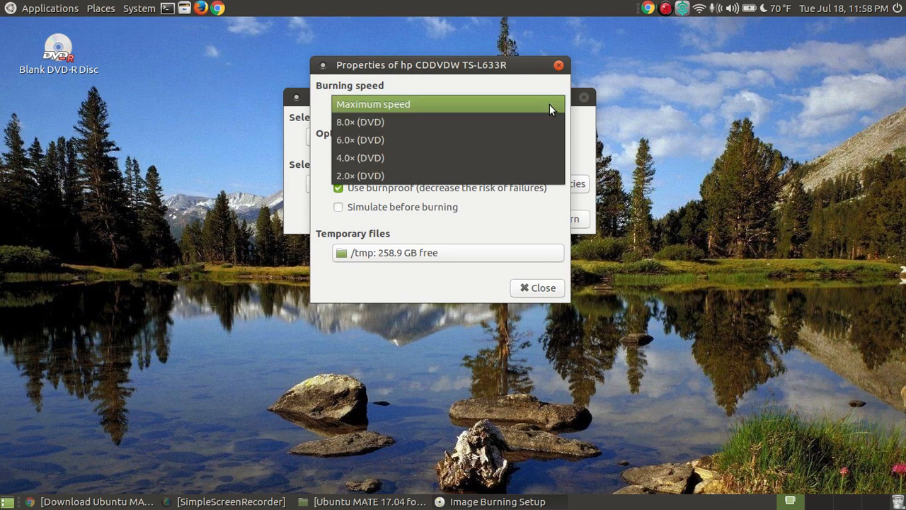
mouse_move(396, 136)
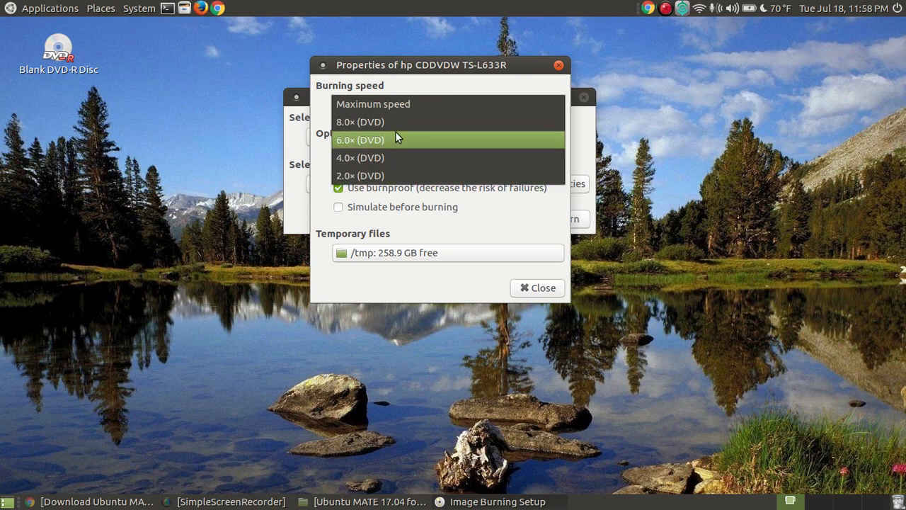
mouse_move(473, 98)
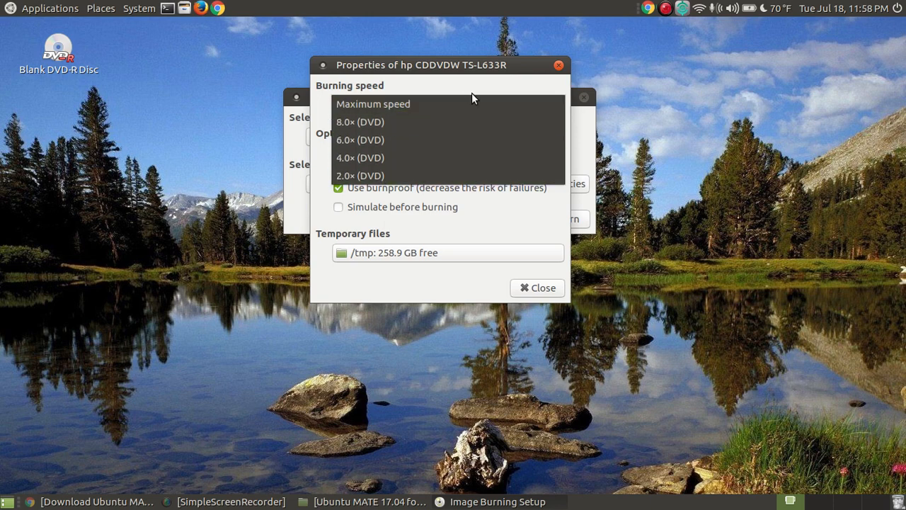
mouse_move(415, 176)
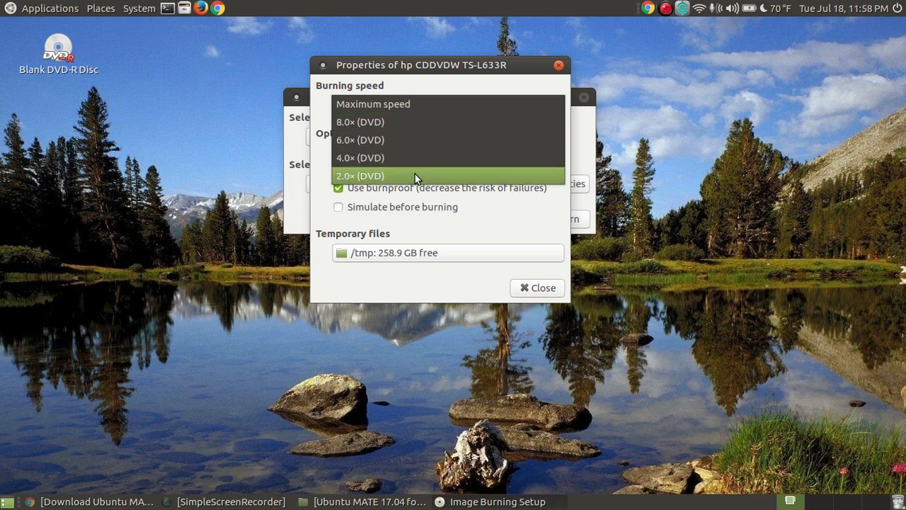
mouse_move(606, 133)
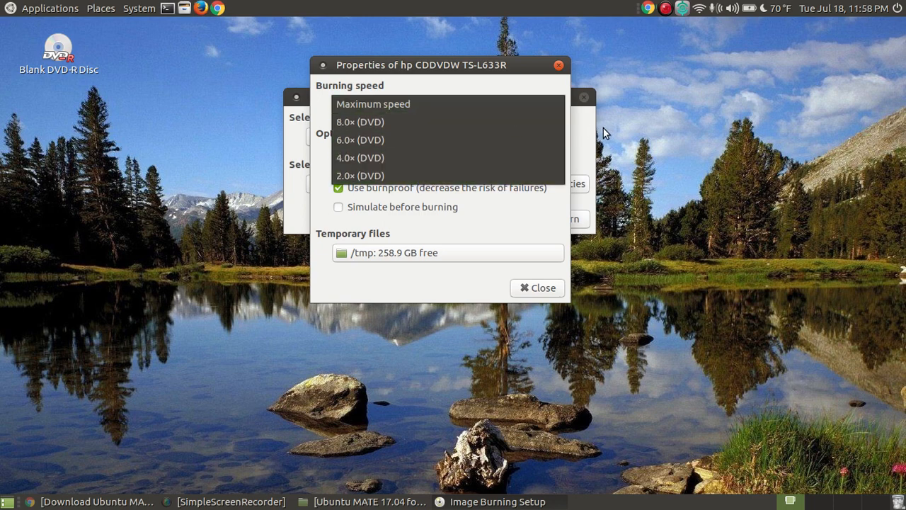
mouse_move(467, 105)
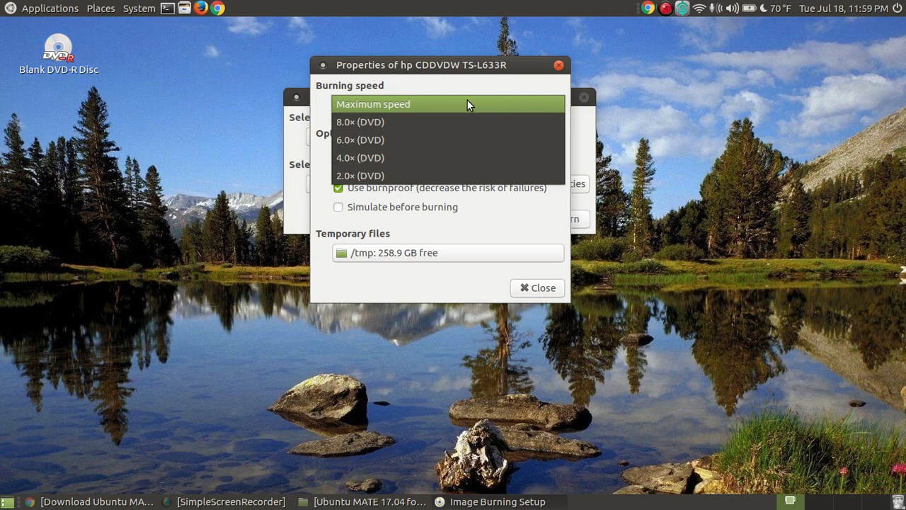
left_click(374, 105)
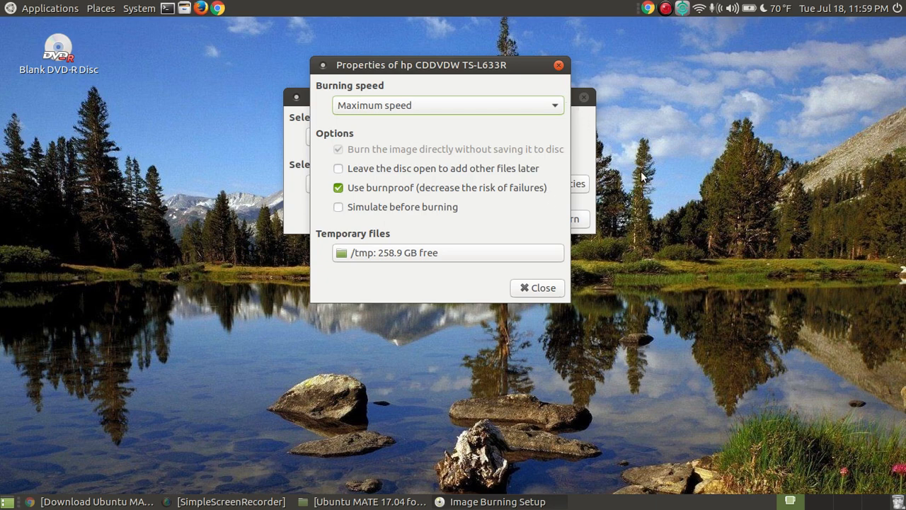
mouse_move(543, 307)
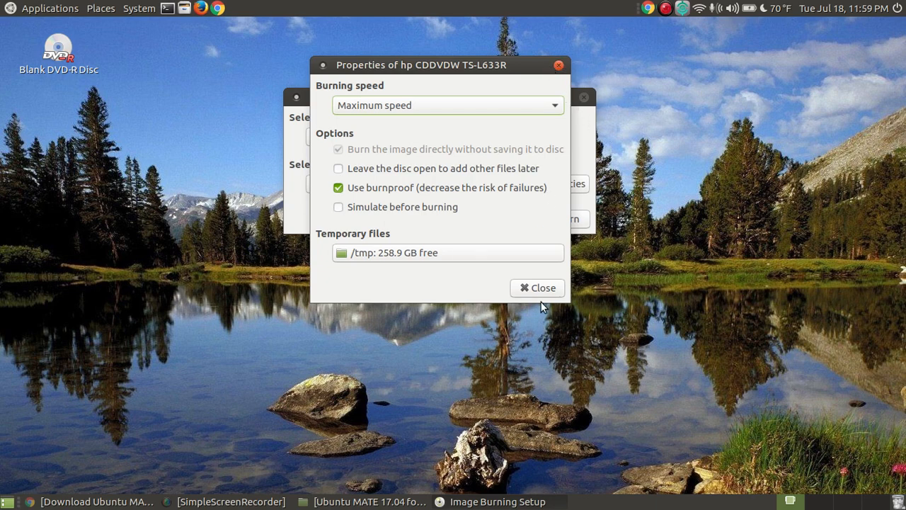
mouse_move(340, 268)
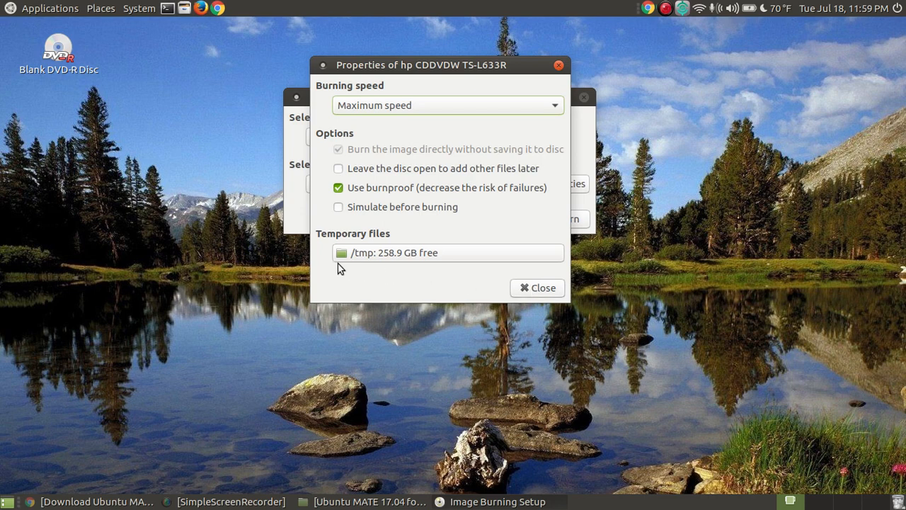
mouse_move(356, 286)
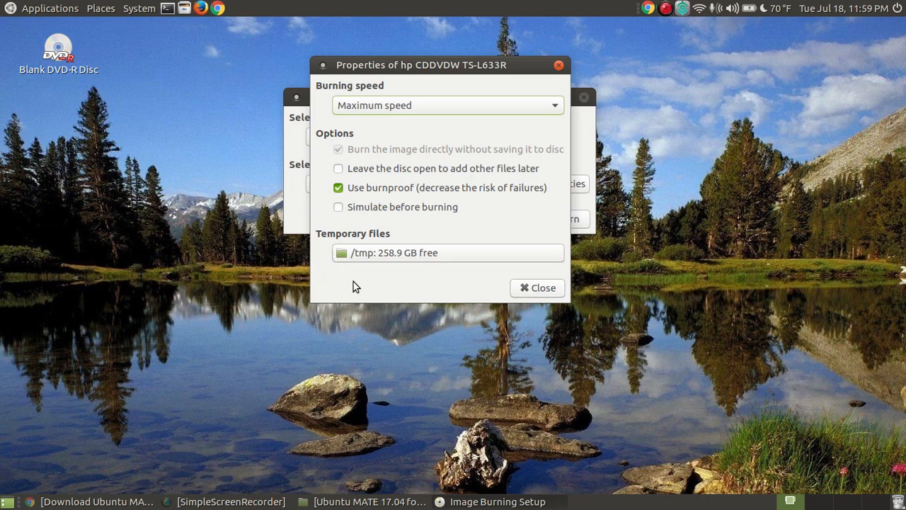
mouse_move(419, 305)
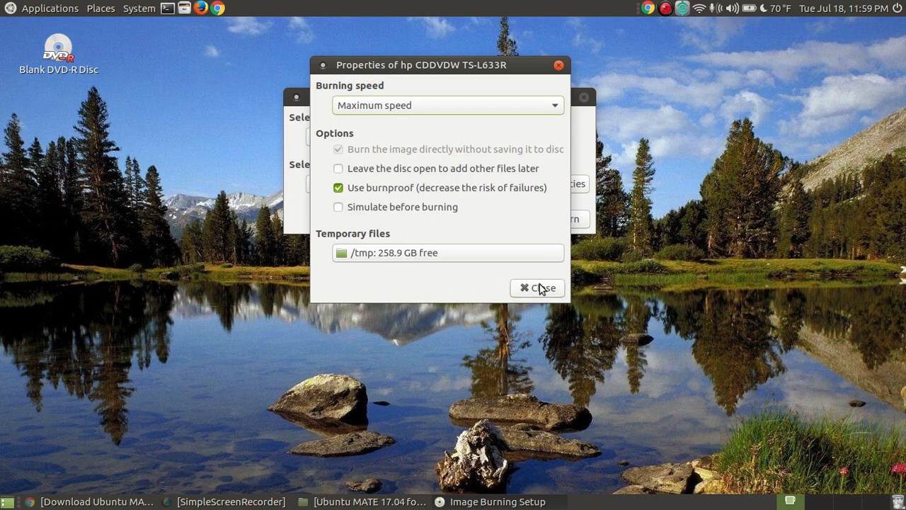
left_click(538, 288)
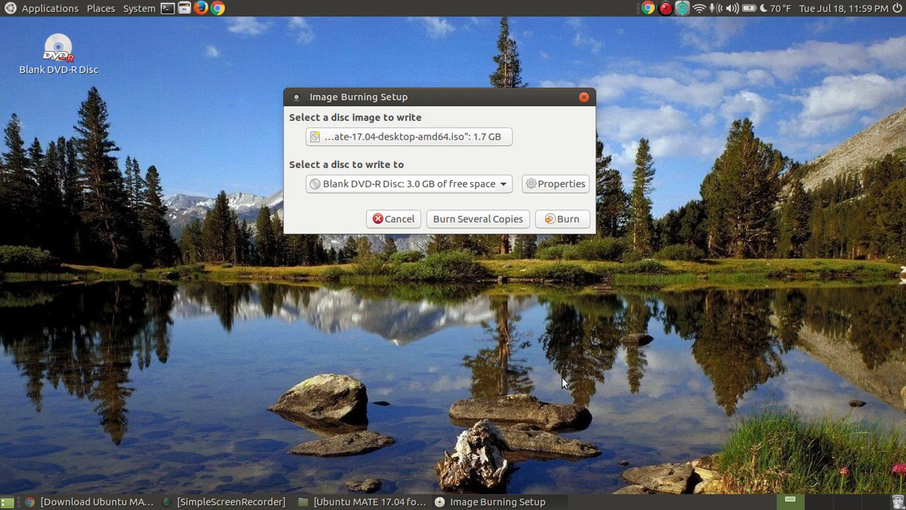
mouse_move(477, 218)
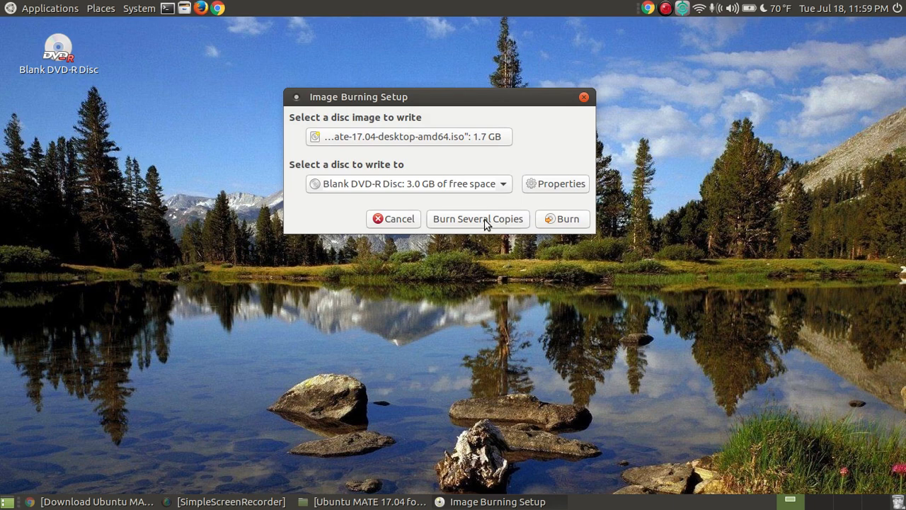
mouse_move(507, 388)
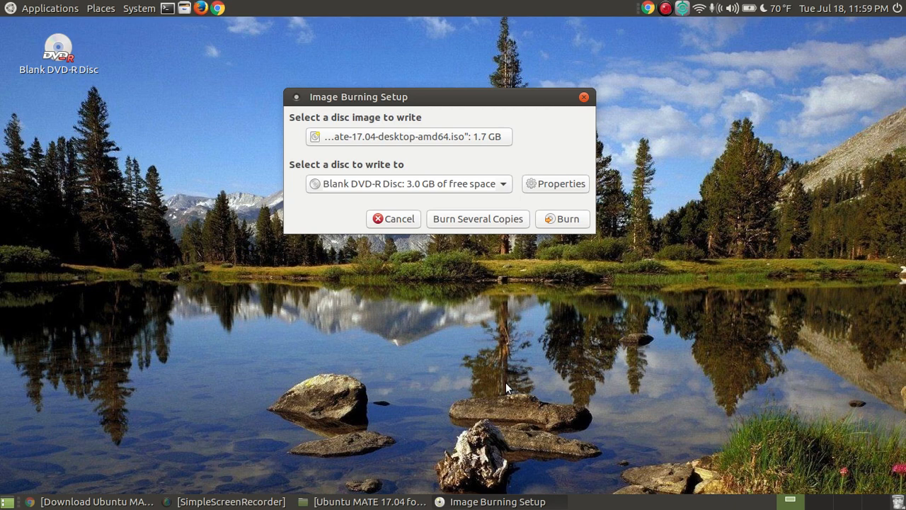
mouse_move(509, 272)
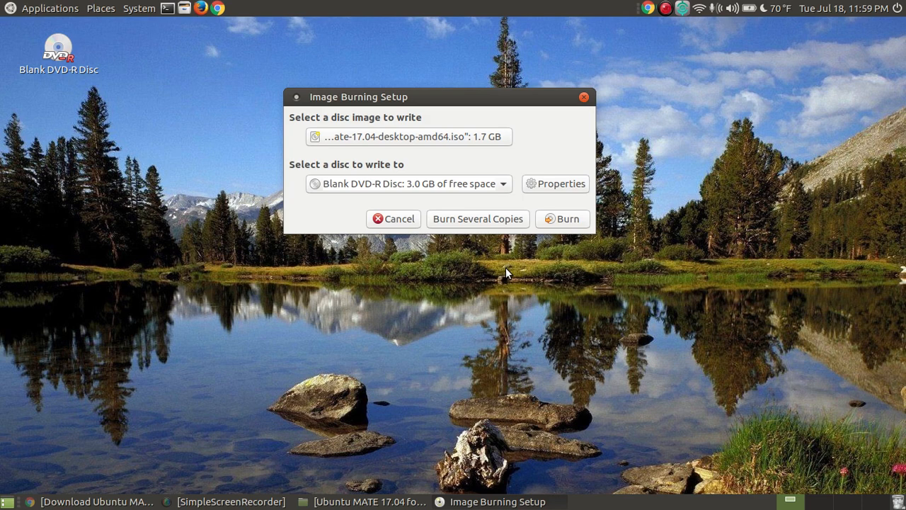
mouse_move(496, 304)
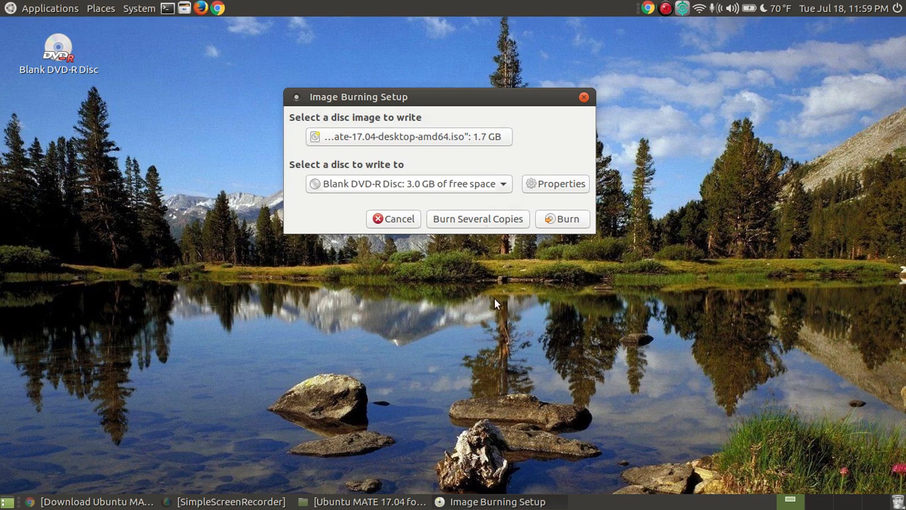
mouse_move(559, 330)
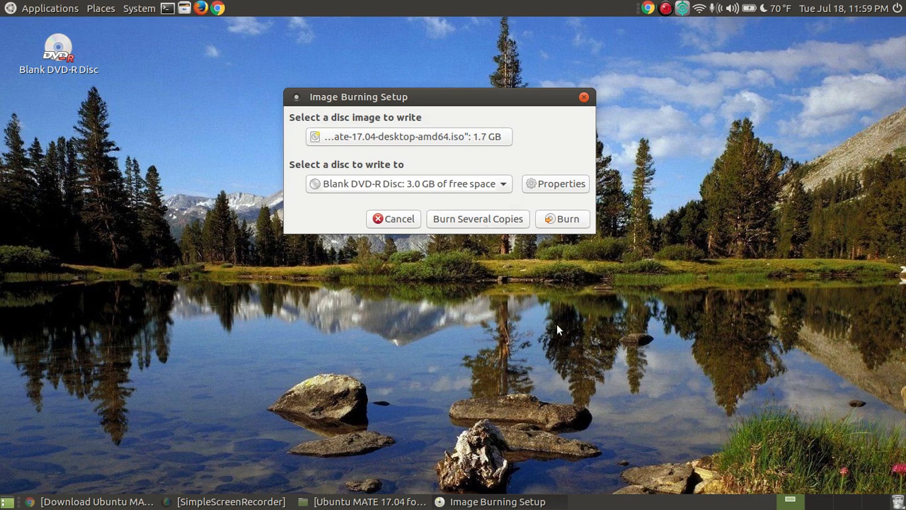
mouse_move(416, 114)
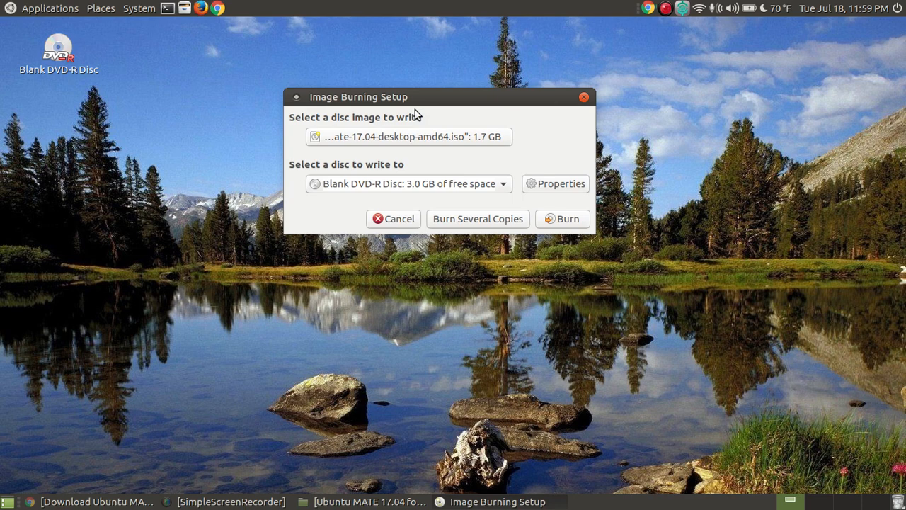
mouse_move(600, 314)
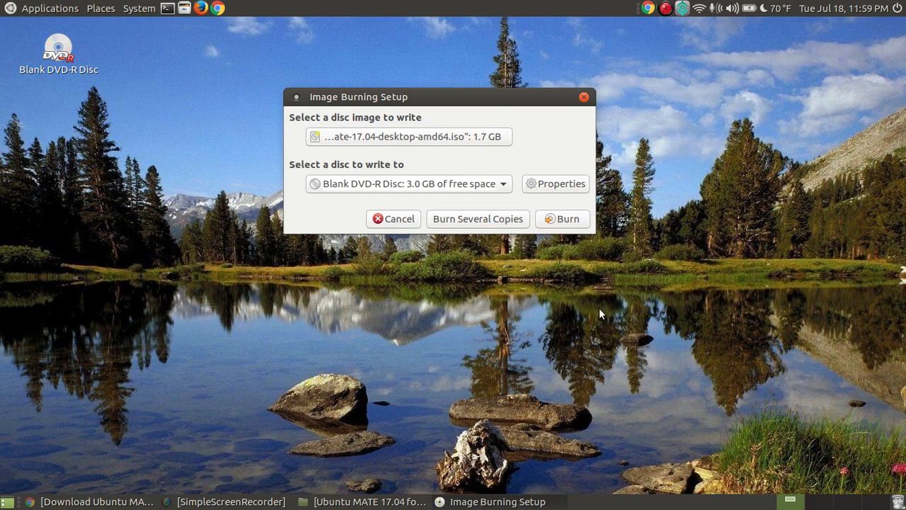
mouse_move(610, 269)
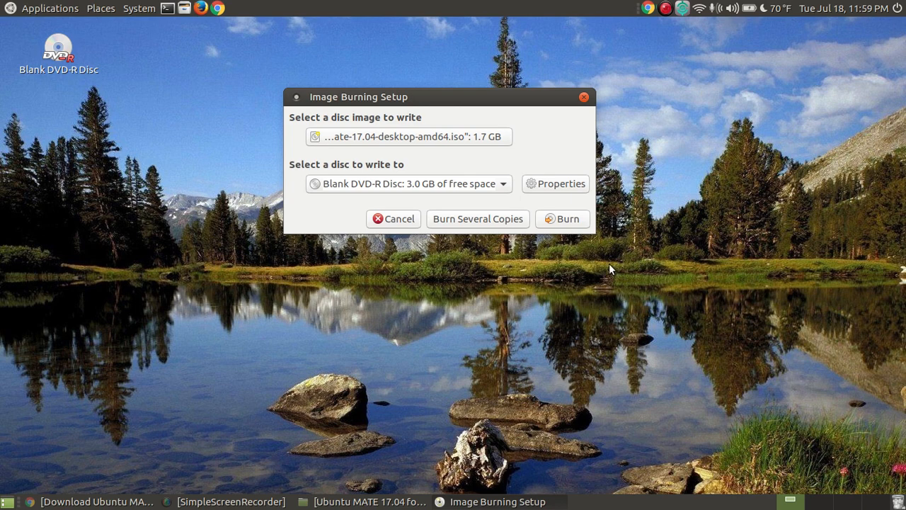
mouse_move(563, 218)
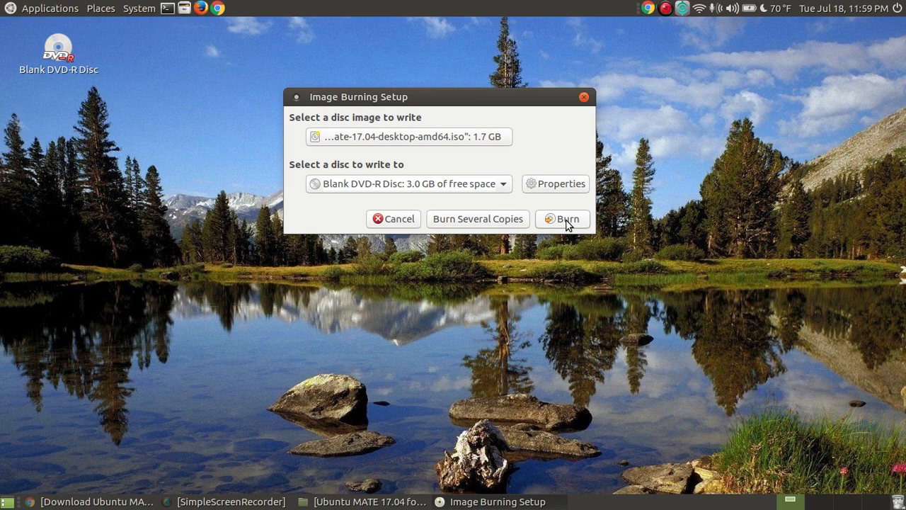
Start burning the ISO to the DVD-R, beginning with image checksum creation.
left_click(562, 218)
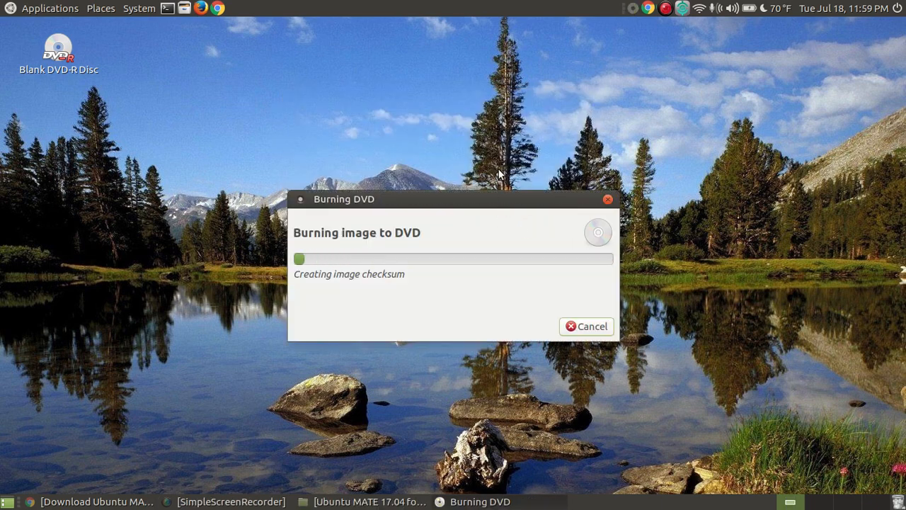
mouse_move(638, 25)
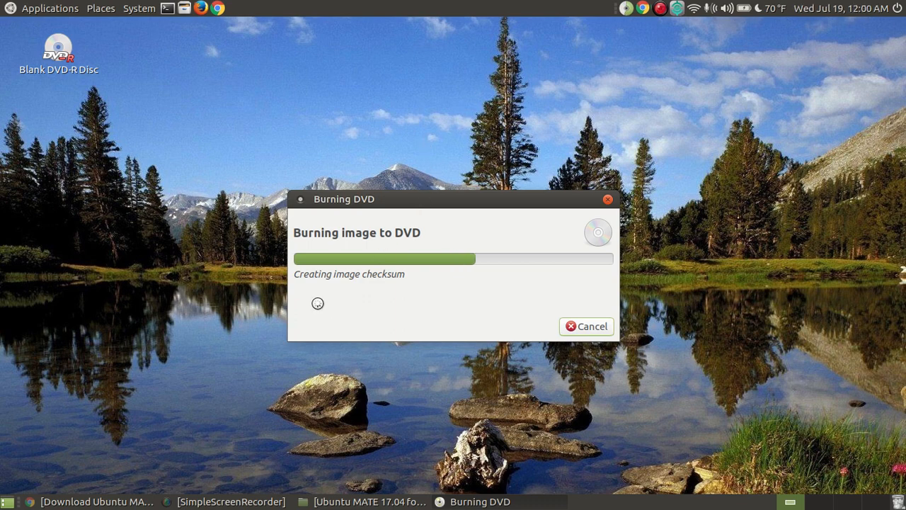
mouse_move(541, 105)
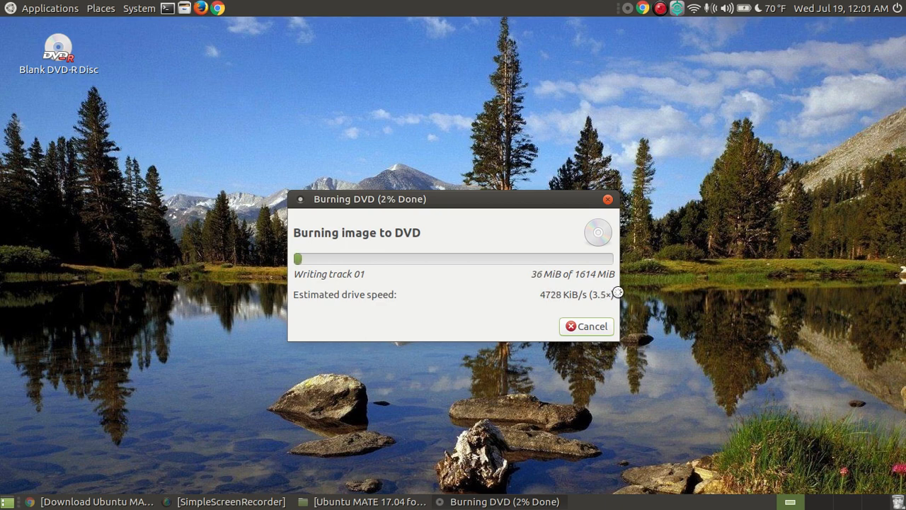
mouse_move(635, 296)
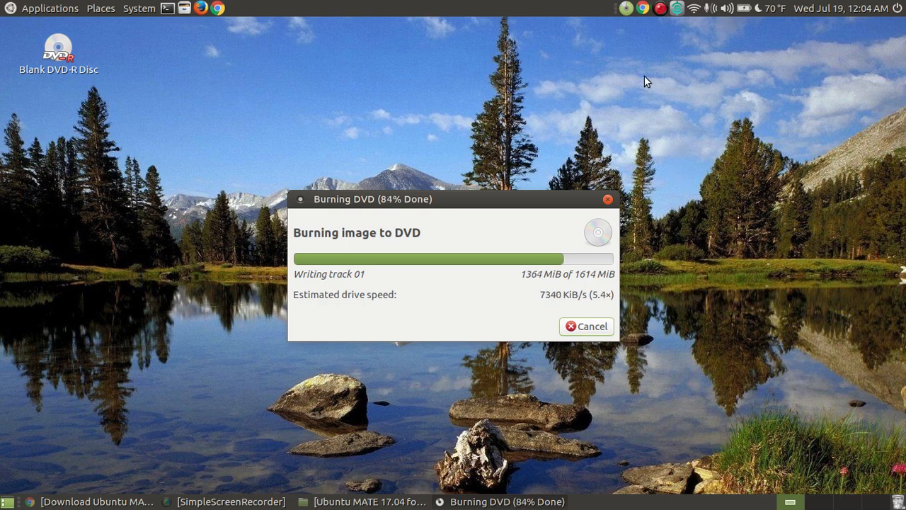
mouse_move(626, 20)
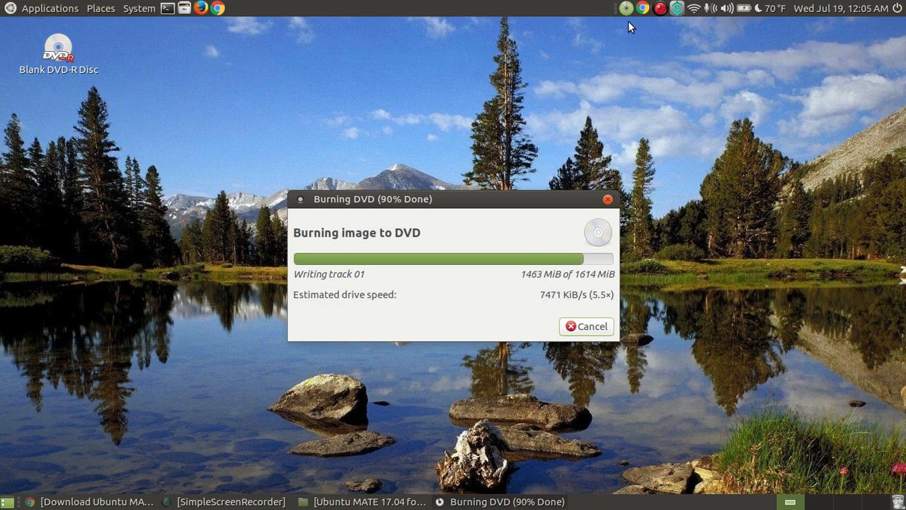
mouse_move(674, 101)
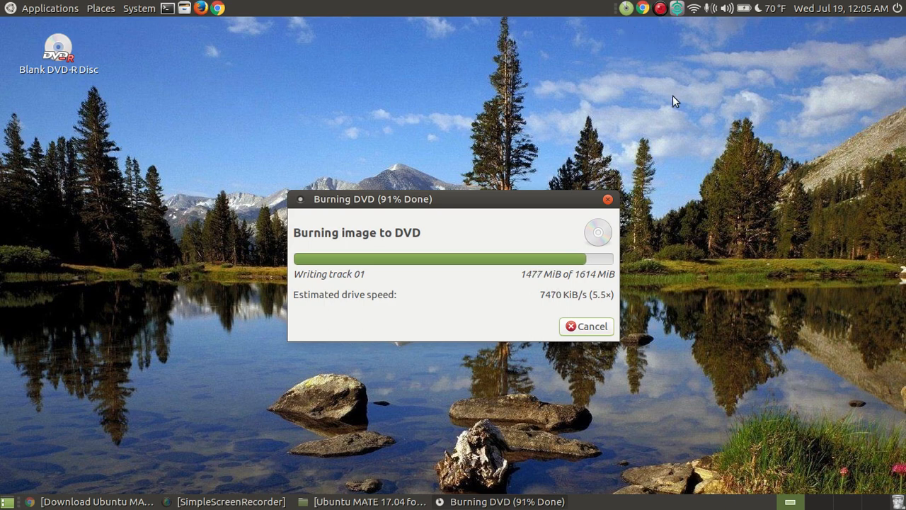
mouse_move(694, 134)
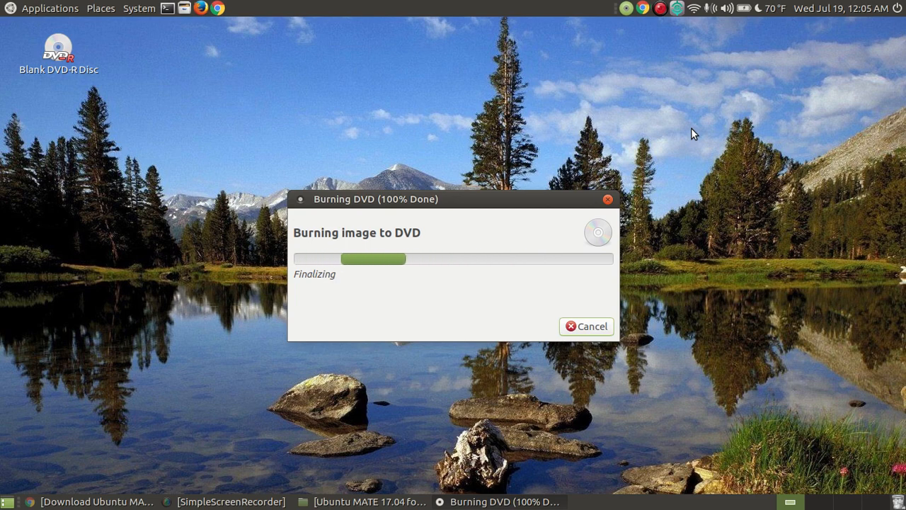
mouse_move(428, 165)
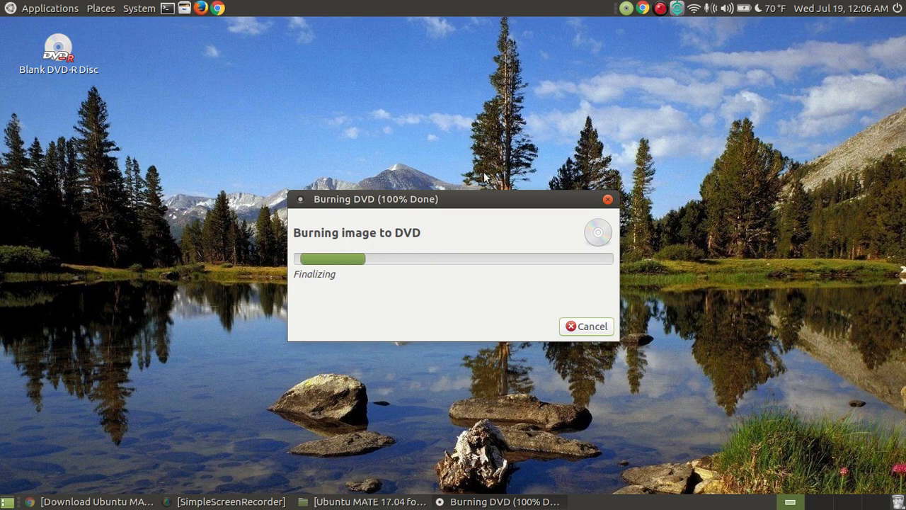
mouse_move(706, 142)
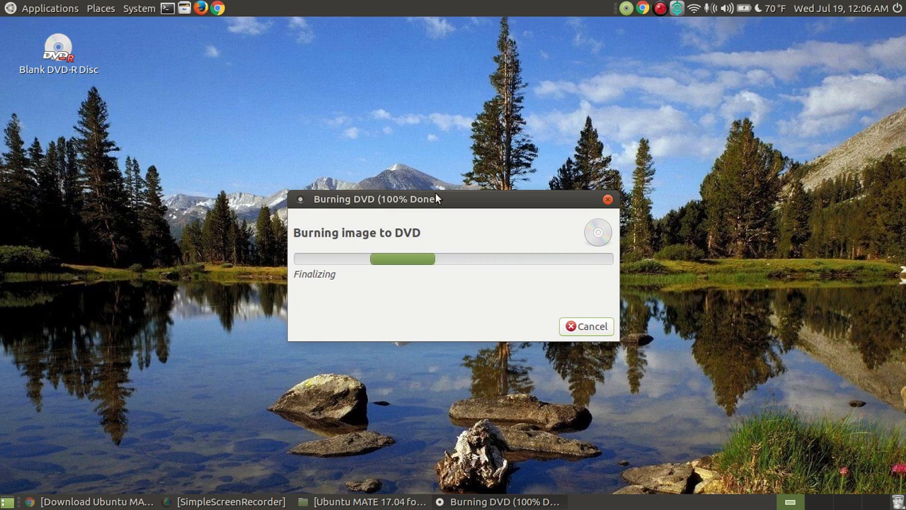
mouse_move(606, 130)
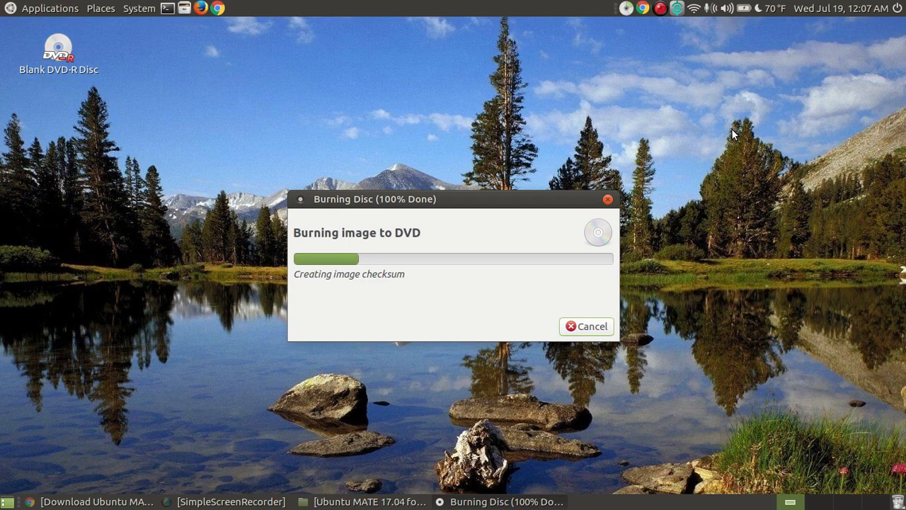
mouse_move(374, 178)
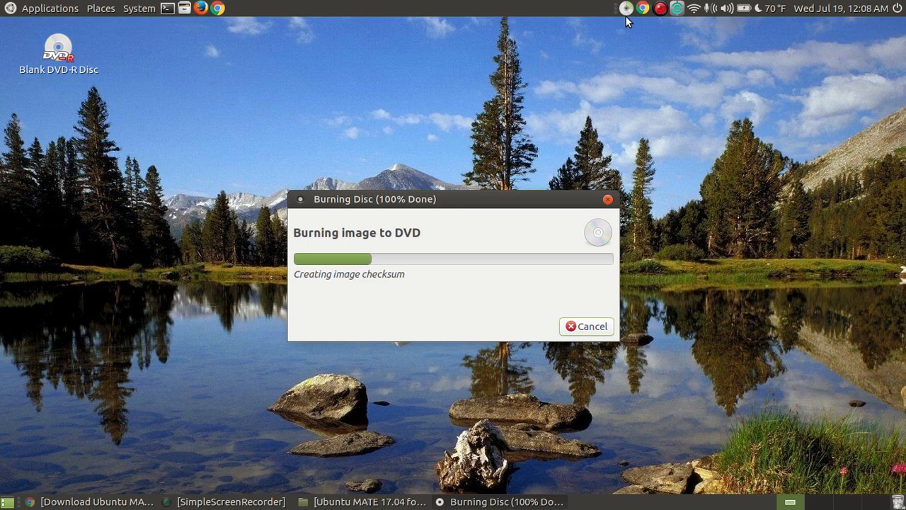
mouse_move(692, 99)
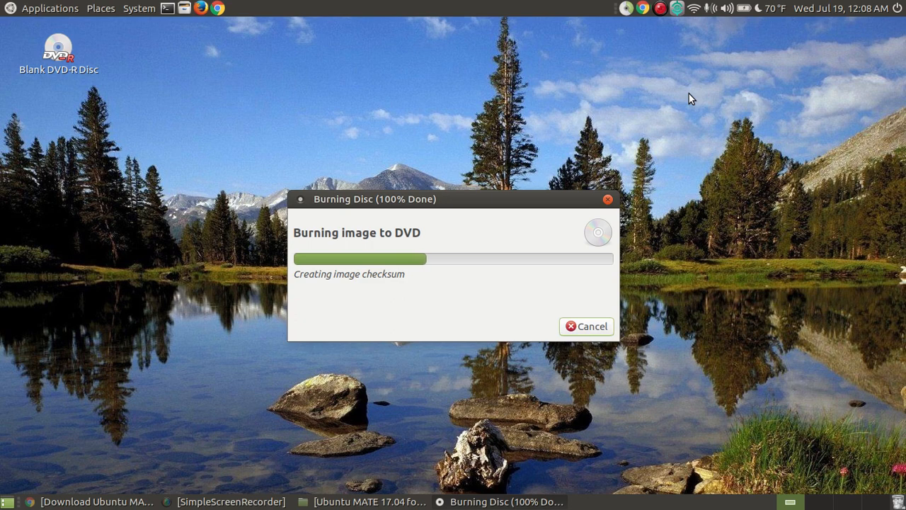
mouse_move(628, 21)
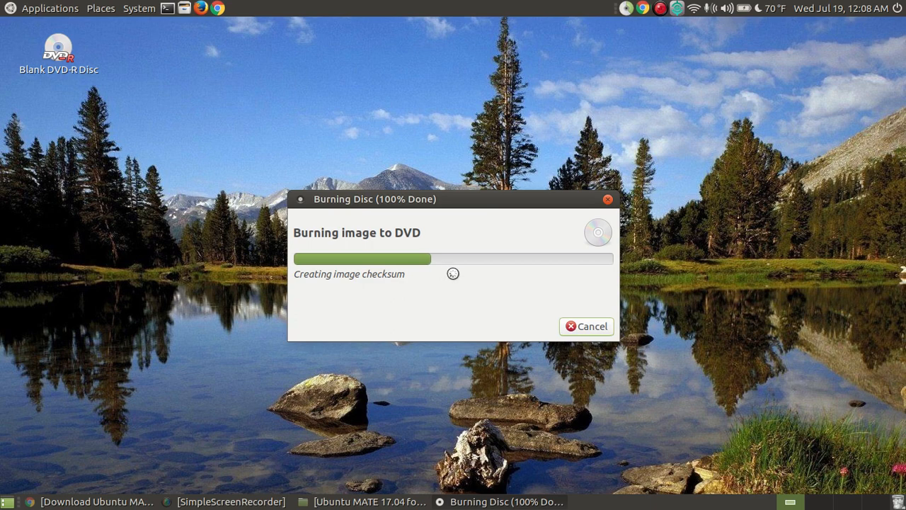
mouse_move(671, 120)
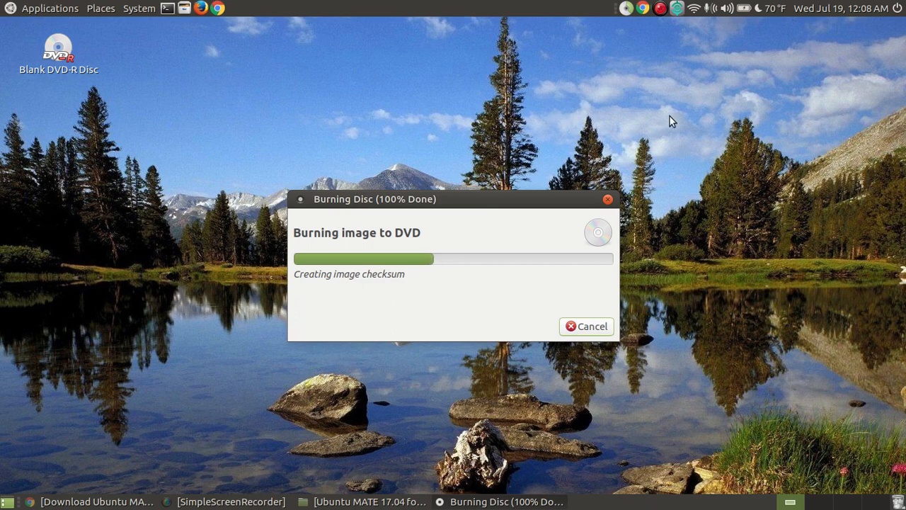
mouse_move(704, 362)
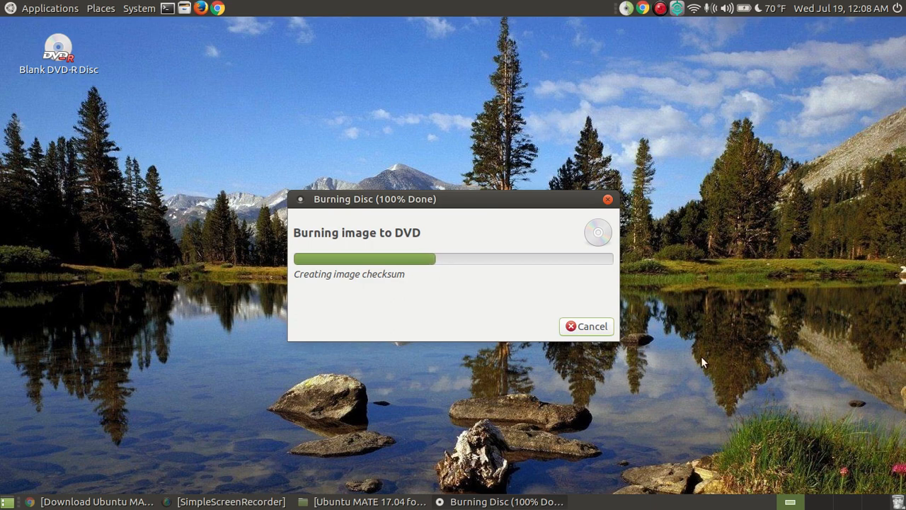
mouse_move(607, 96)
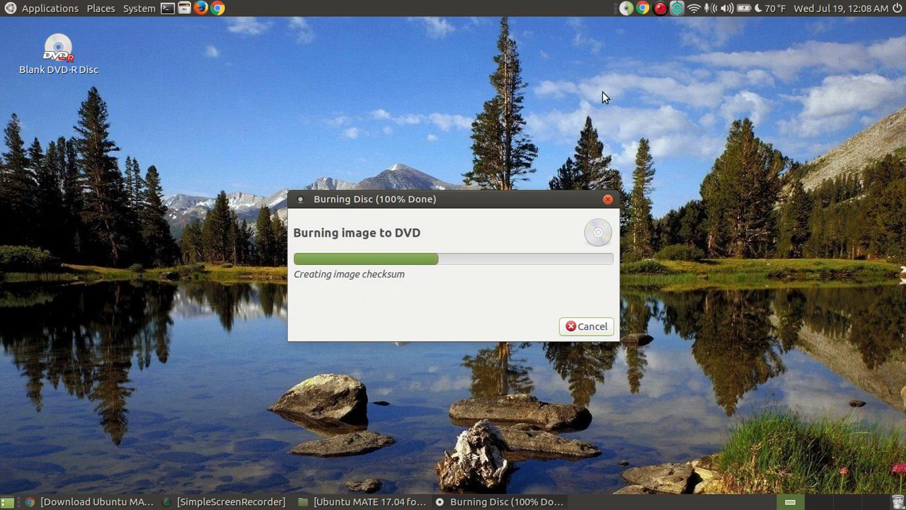
mouse_move(595, 83)
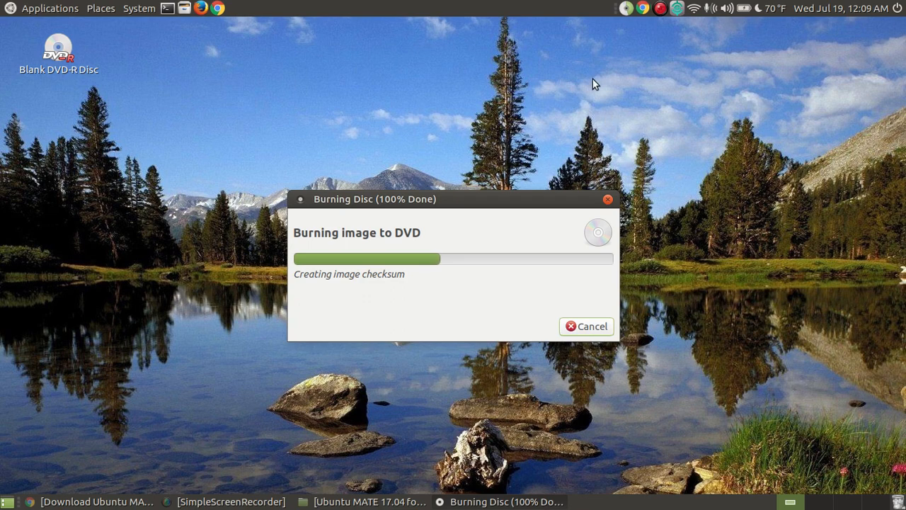
mouse_move(409, 204)
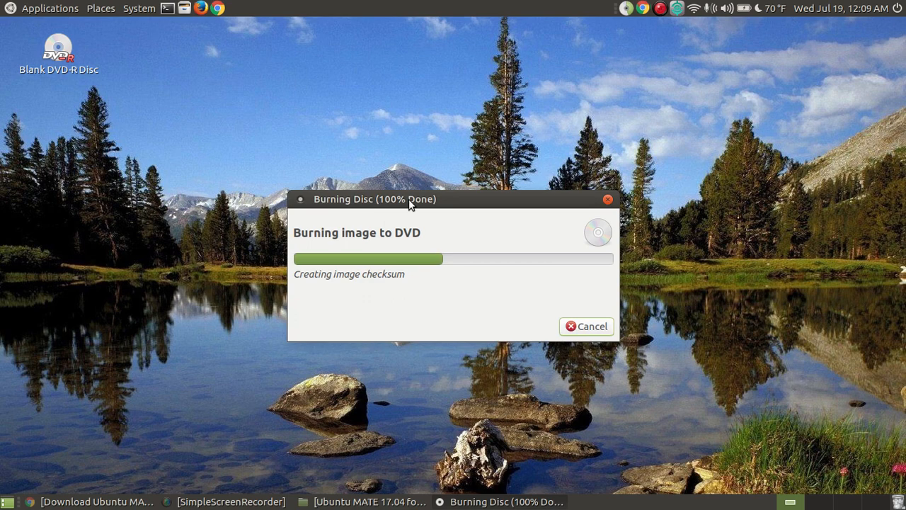
mouse_move(625, 88)
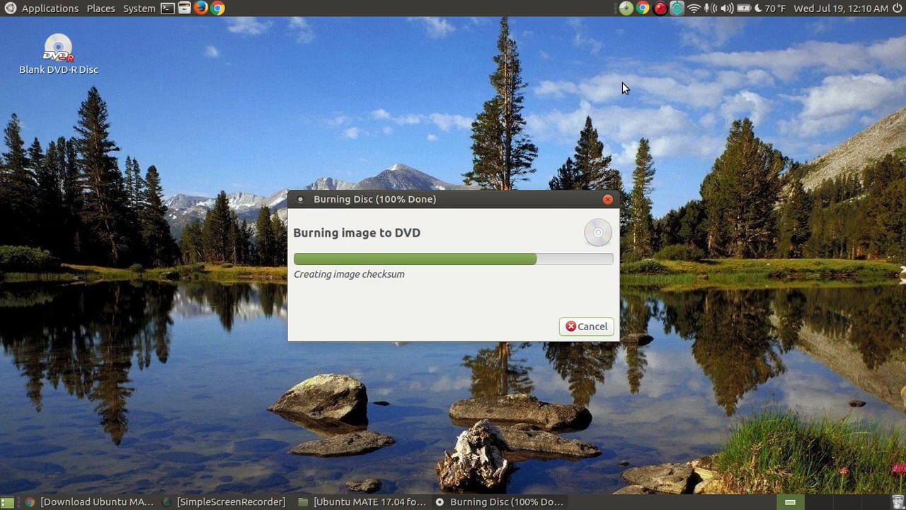
mouse_move(674, 119)
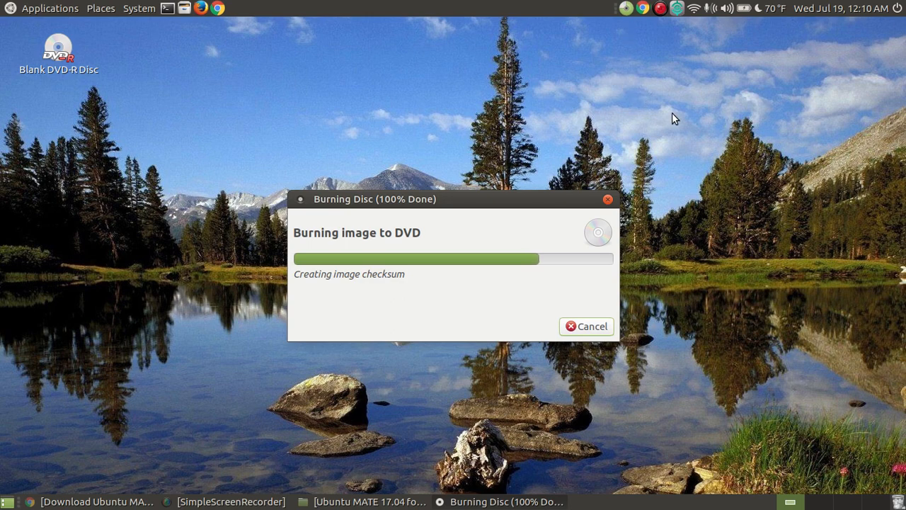
mouse_move(679, 120)
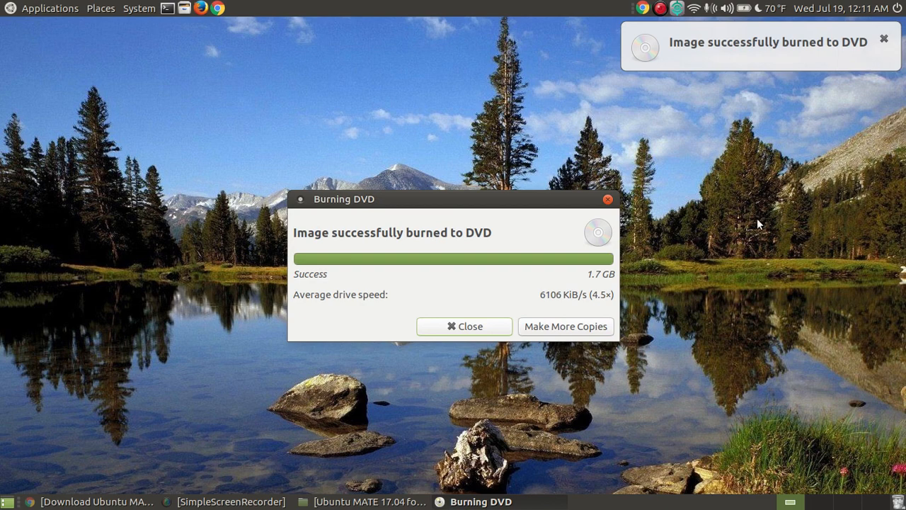
mouse_move(552, 339)
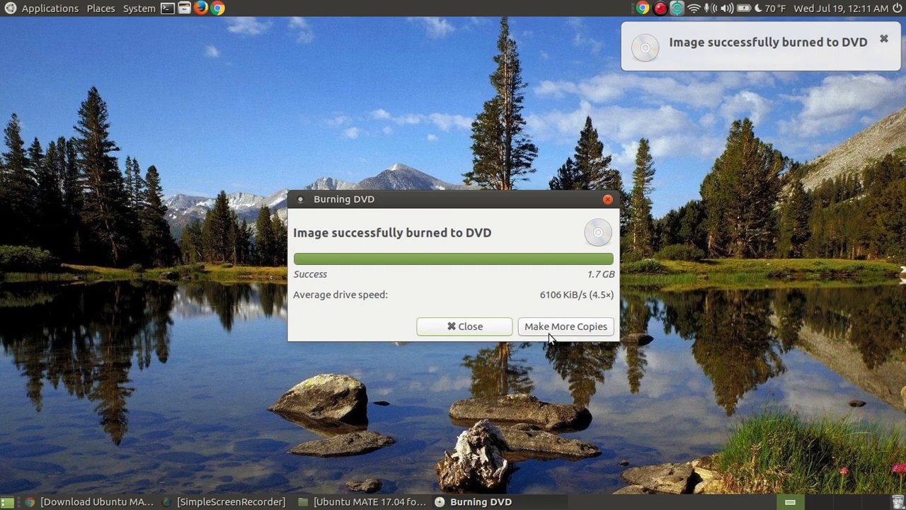
mouse_move(593, 365)
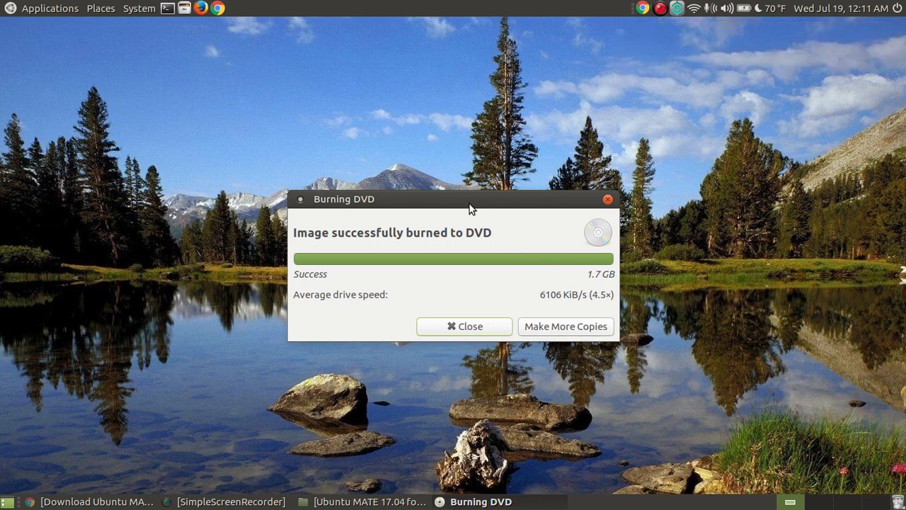
mouse_move(573, 333)
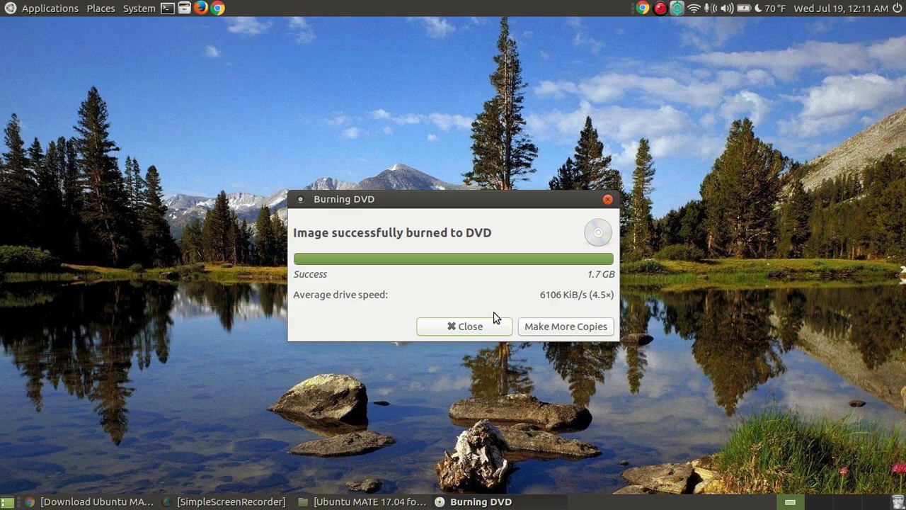
Dismiss the burn success report, returning to Brasero's start screen.
left_click(465, 326)
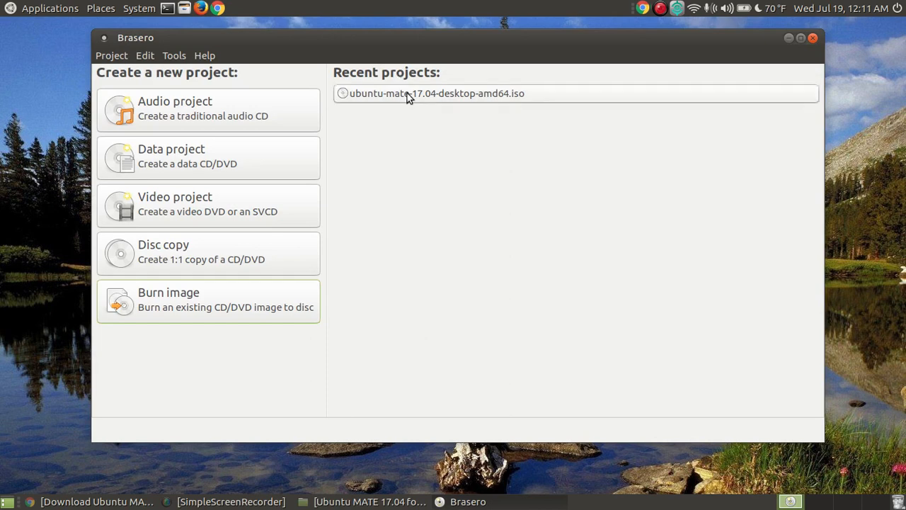
mouse_move(470, 102)
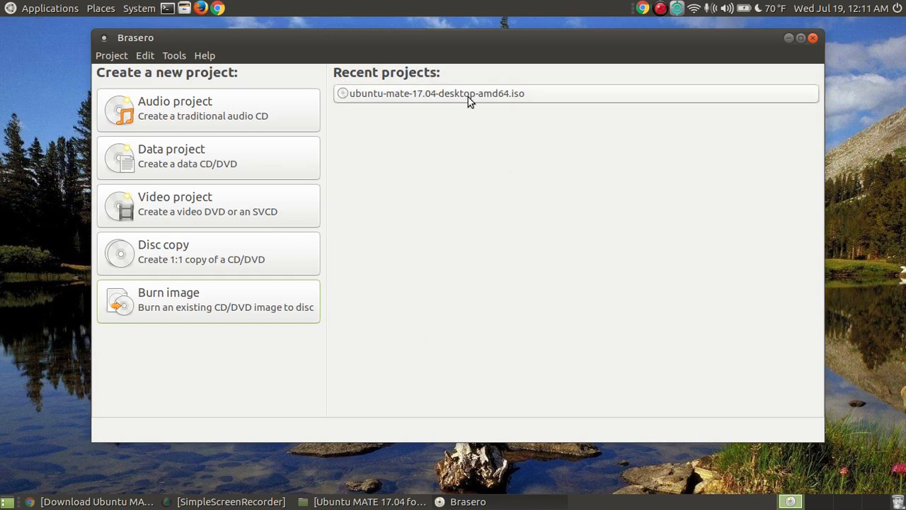
mouse_move(532, 101)
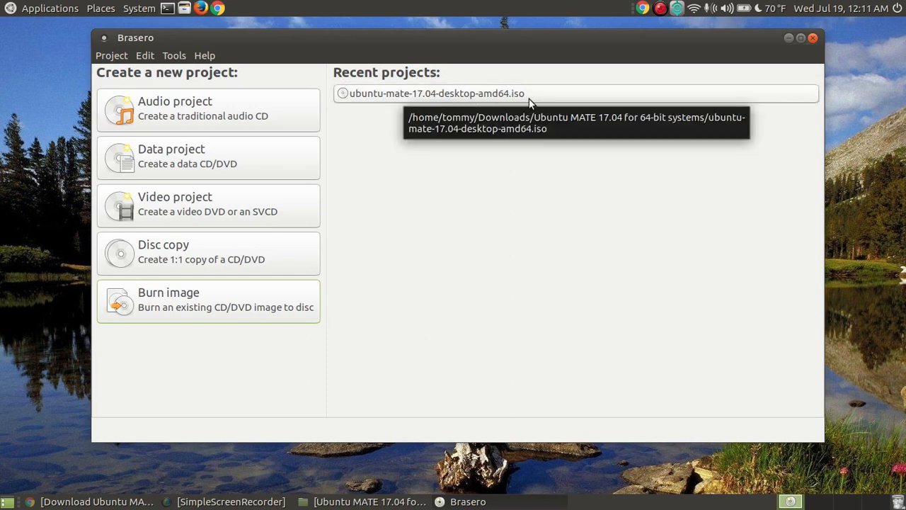
mouse_move(487, 306)
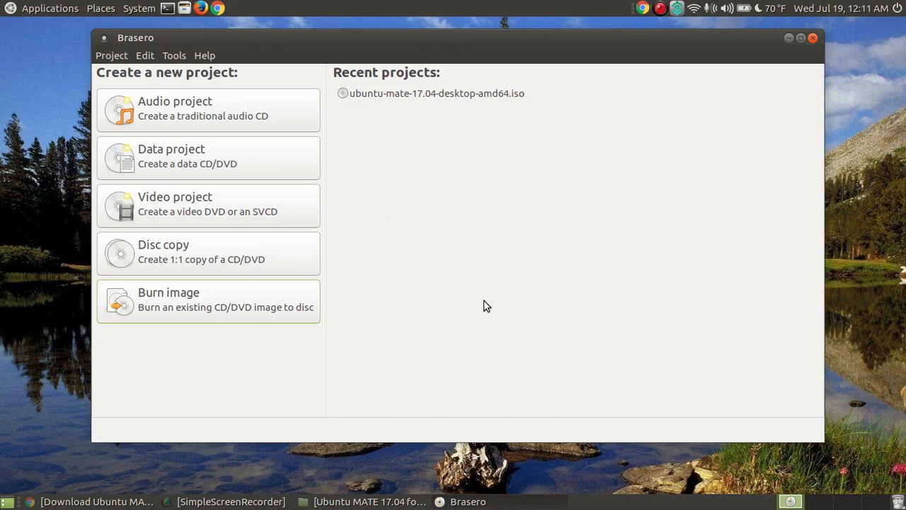
mouse_move(300, 320)
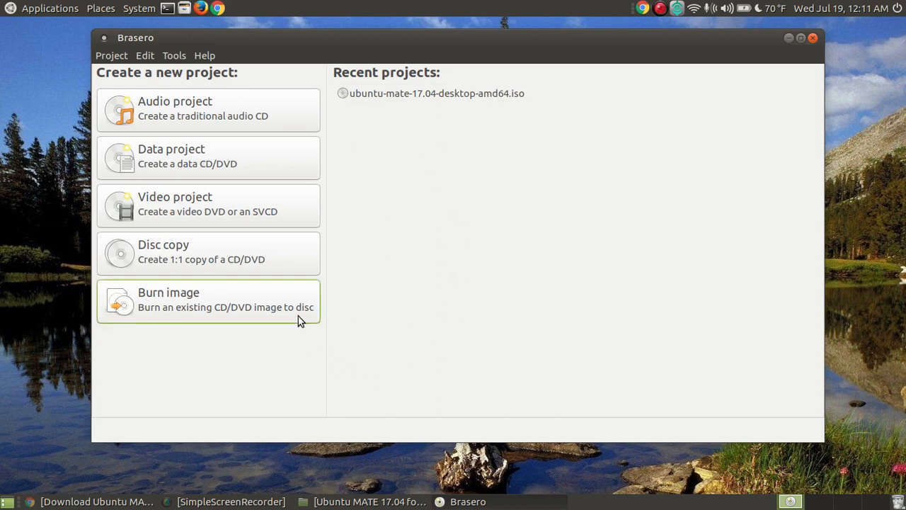
mouse_move(393, 357)
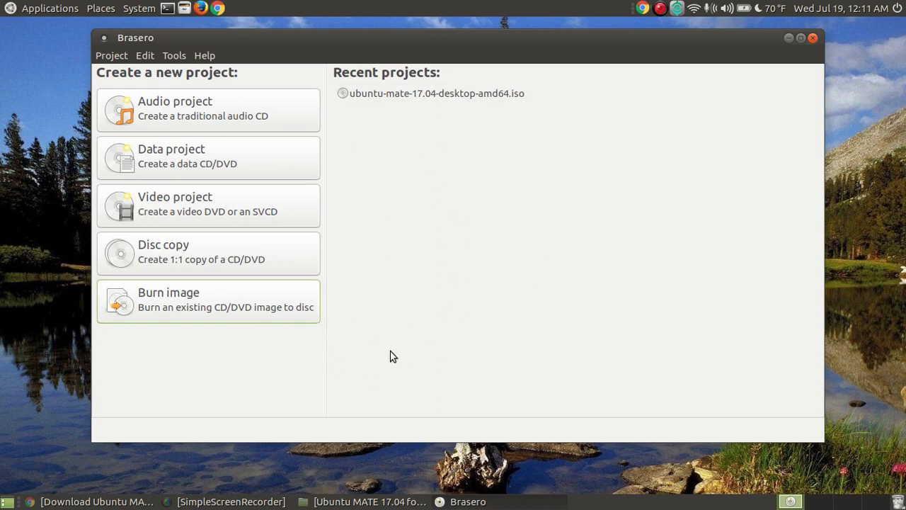
mouse_move(287, 331)
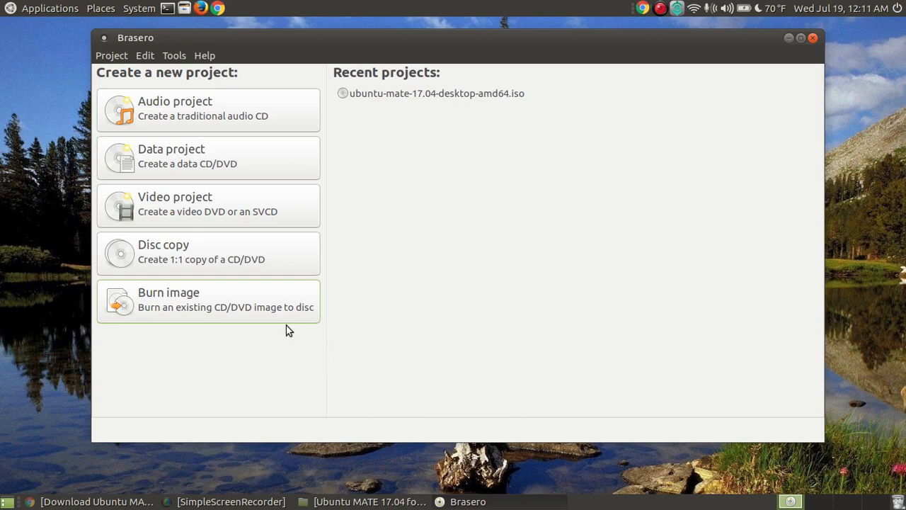
mouse_move(349, 363)
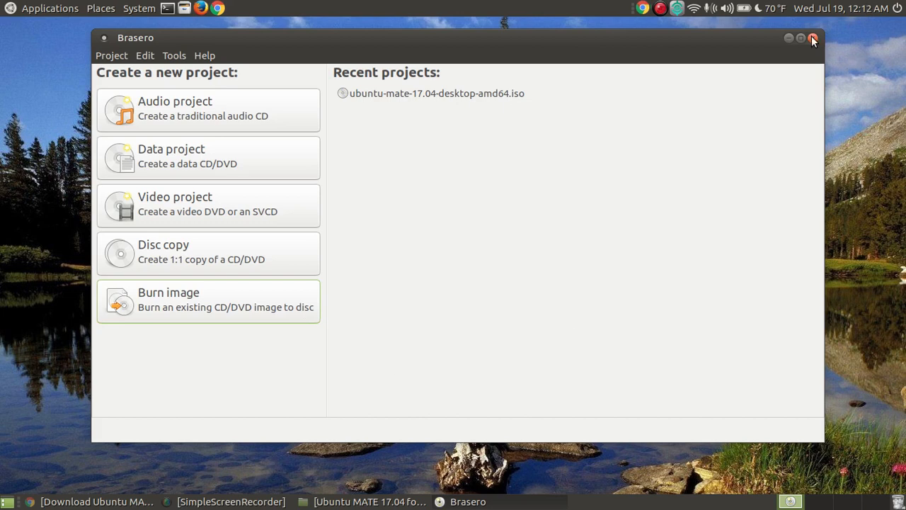
Quit Brasero, leaving the MATE desktop.
left_click(813, 38)
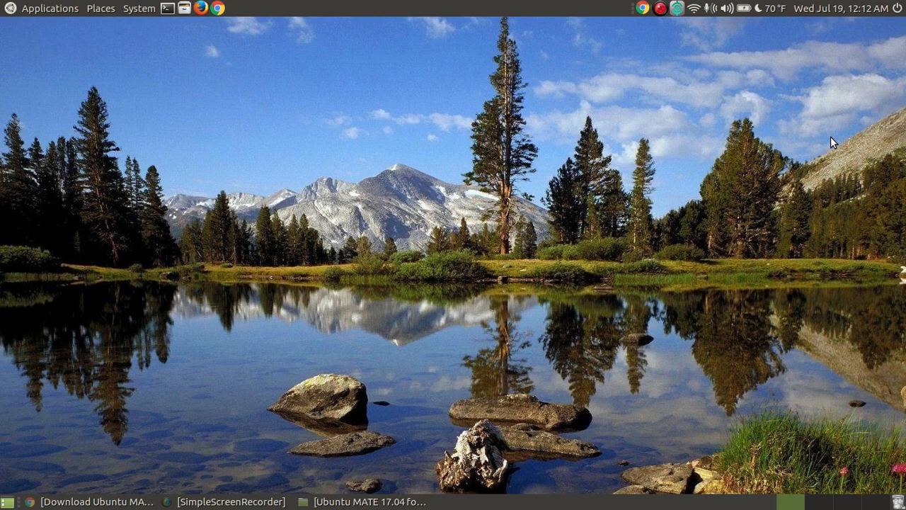
mouse_move(443, 149)
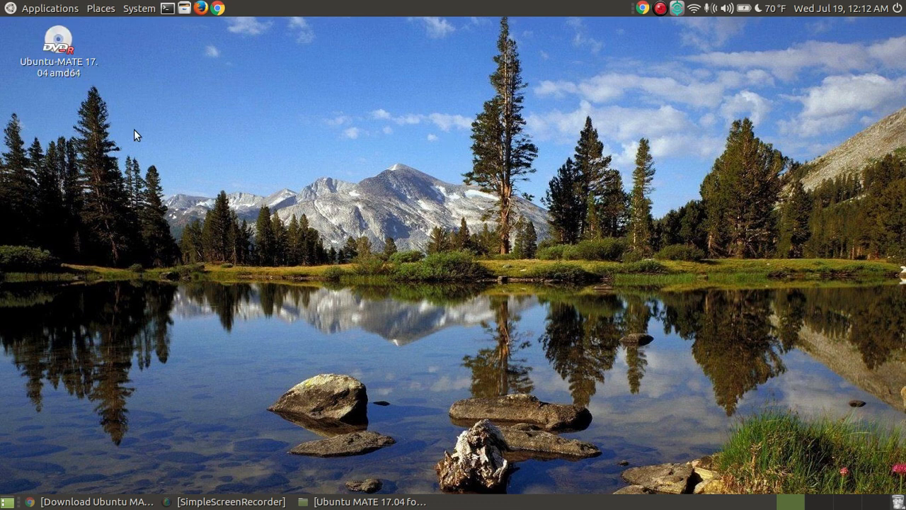
mouse_move(79, 63)
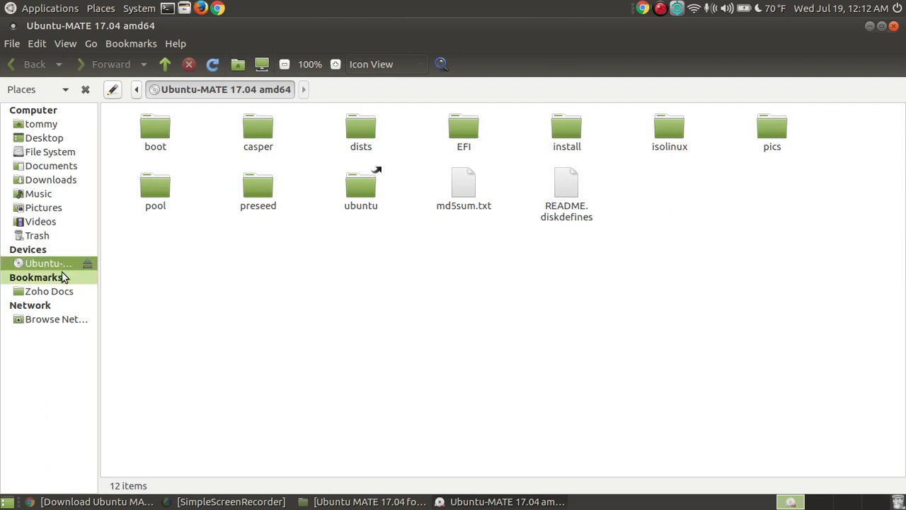
mouse_move(612, 232)
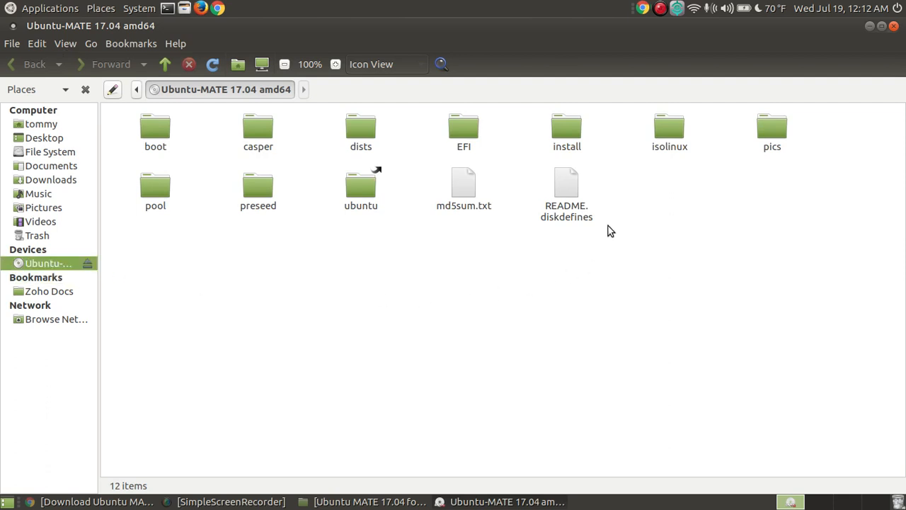
mouse_move(784, 190)
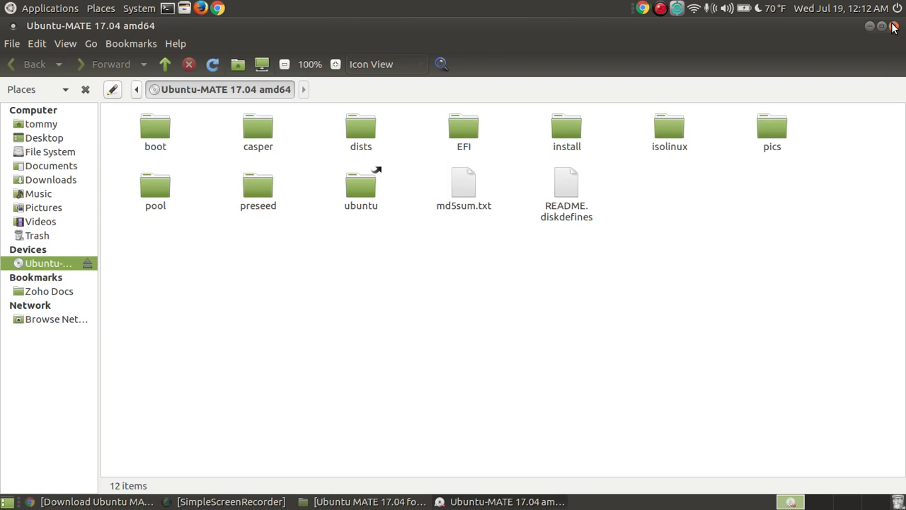
Close the Caja window browsing the mounted Ubuntu-MATE 17.04 disc, returning to the desktop.
left_click(871, 26)
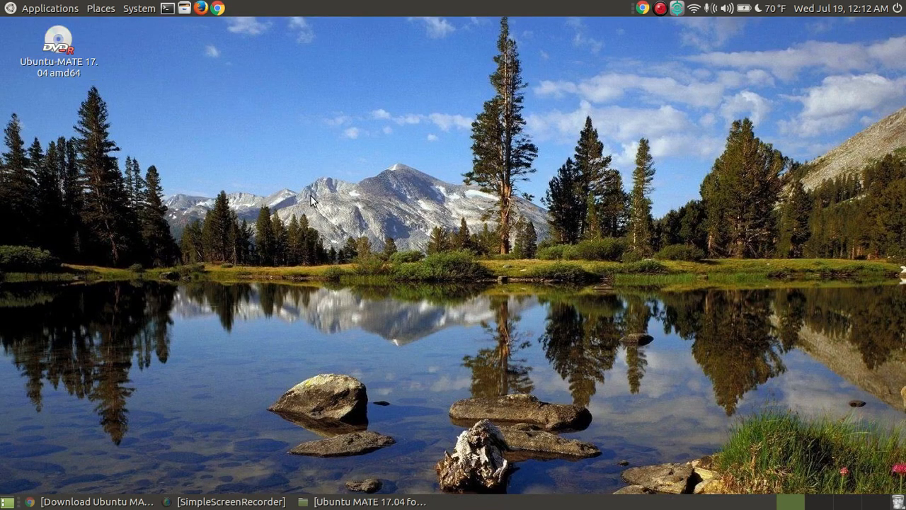
mouse_move(462, 209)
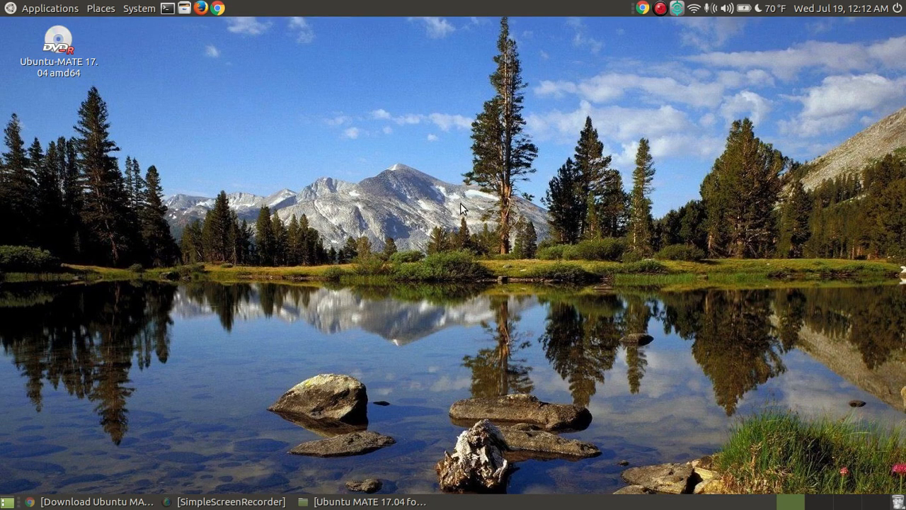
mouse_move(340, 157)
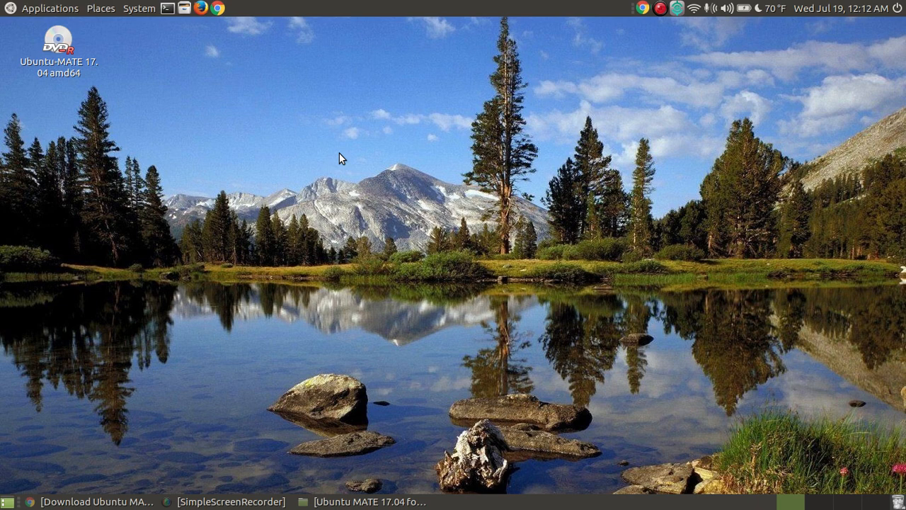
mouse_move(405, 195)
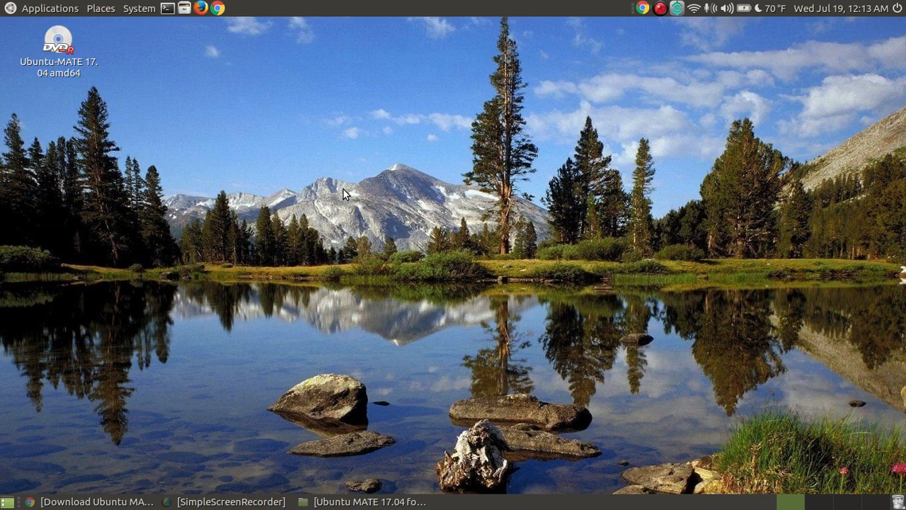
mouse_move(432, 234)
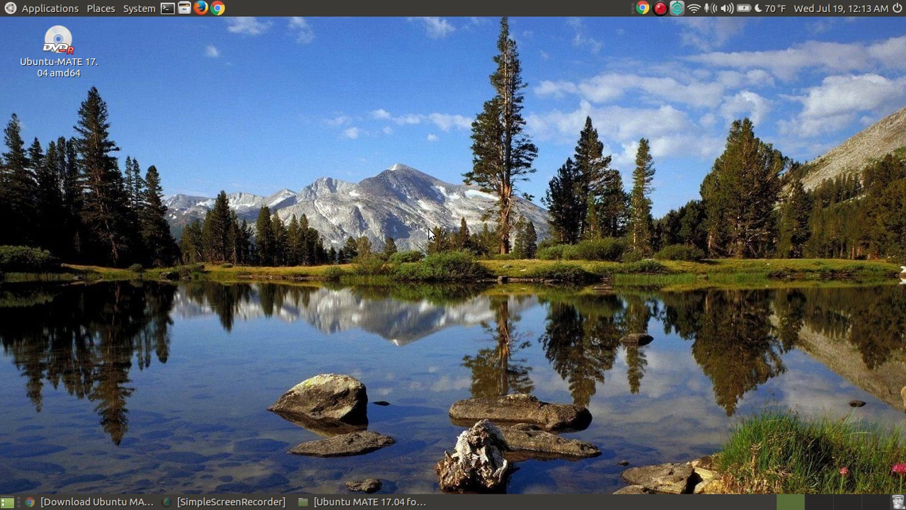
mouse_move(601, 179)
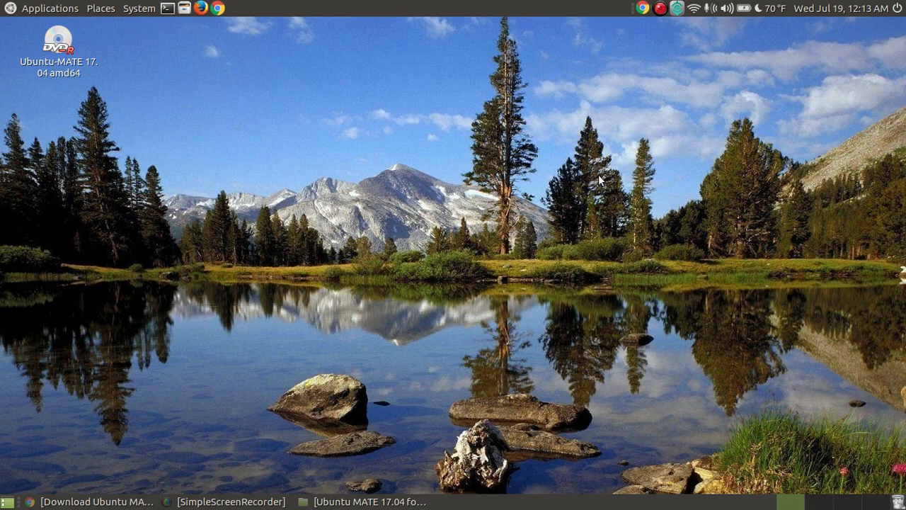